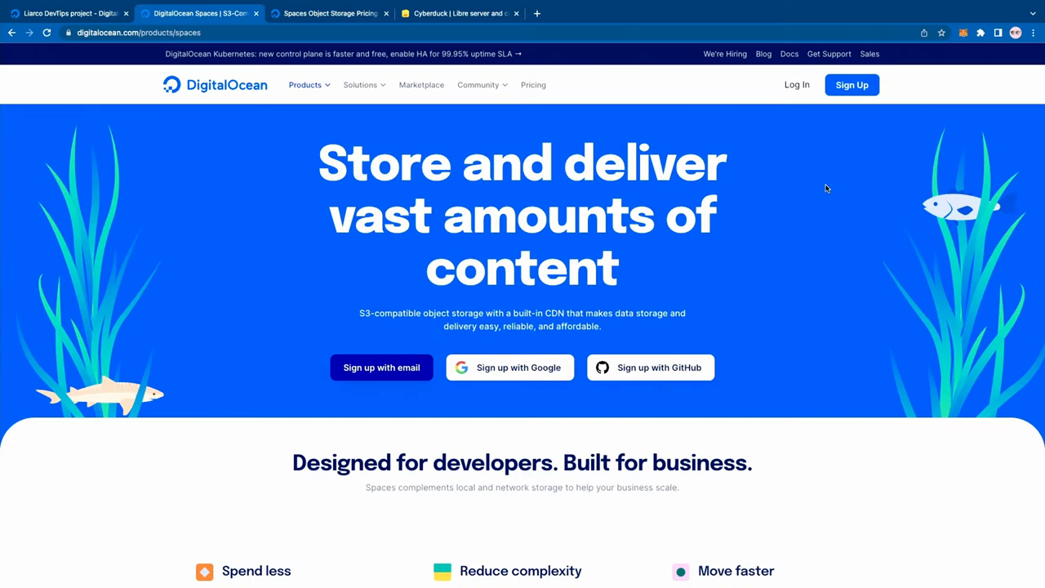
# Review Spaces Object Storage pricing ($5/month for 250GB), then return to the Liarco DevTips dashboard.
pyautogui.scroll(-3)
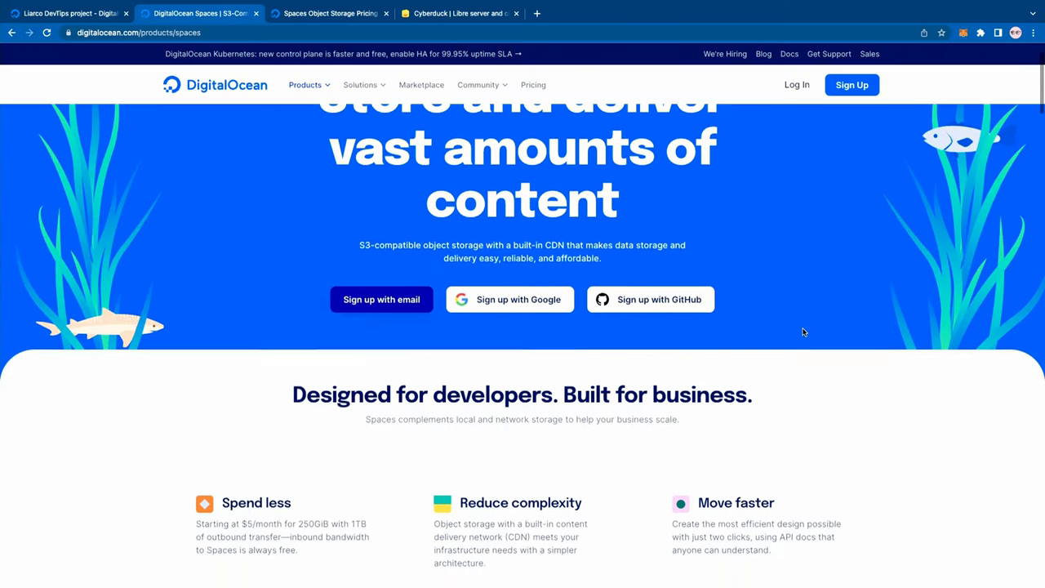
pyautogui.scroll(-3)
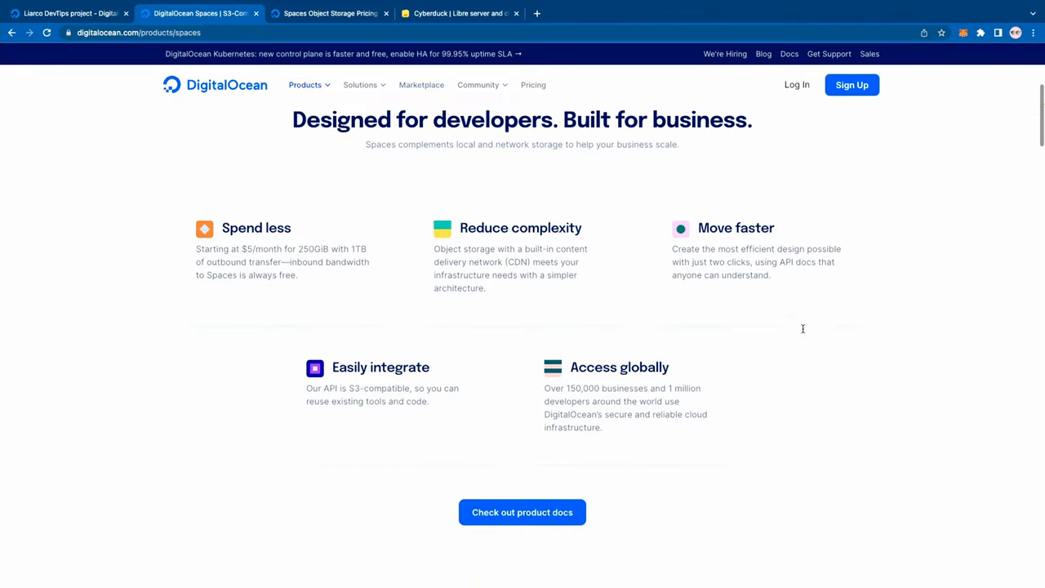
pyautogui.scroll(-3)
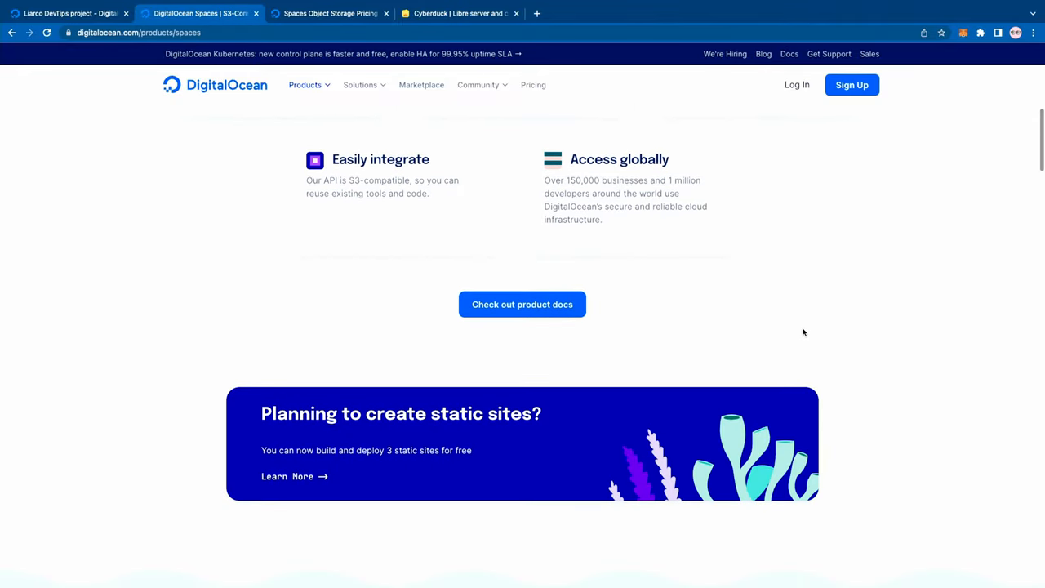
pyautogui.scroll(-3)
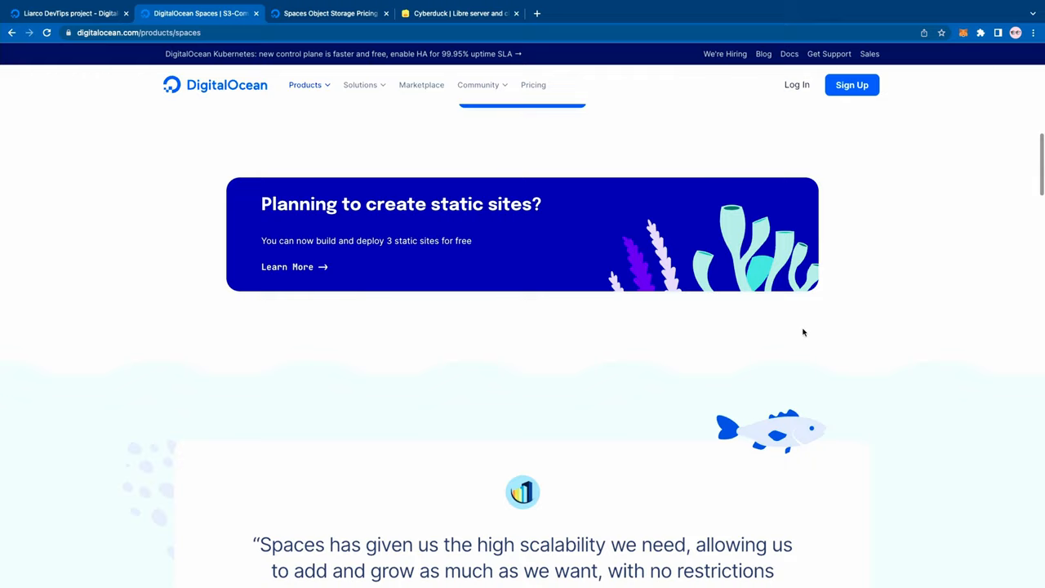
pyautogui.scroll(-3)
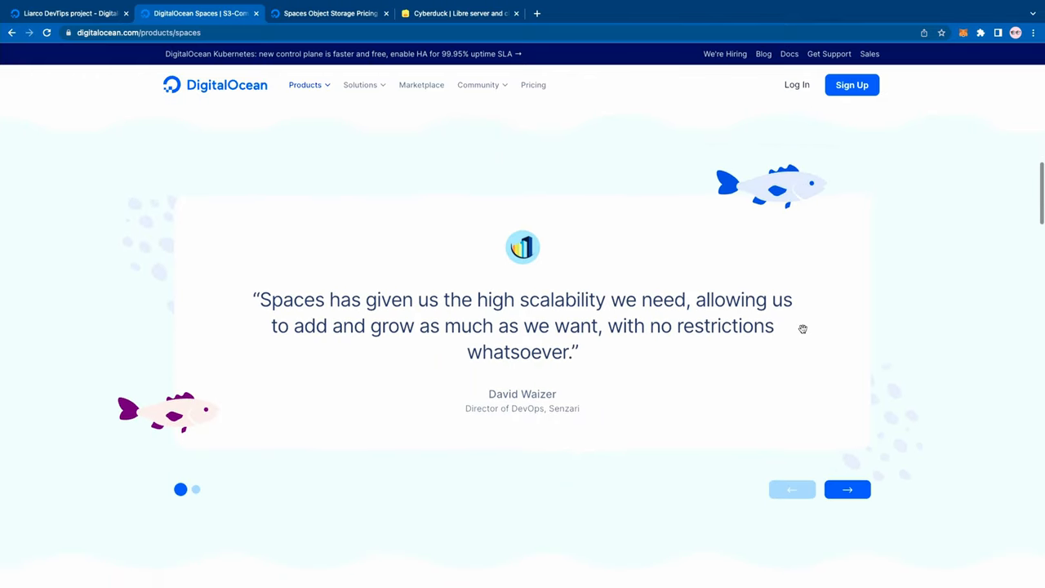
pyautogui.scroll(-3)
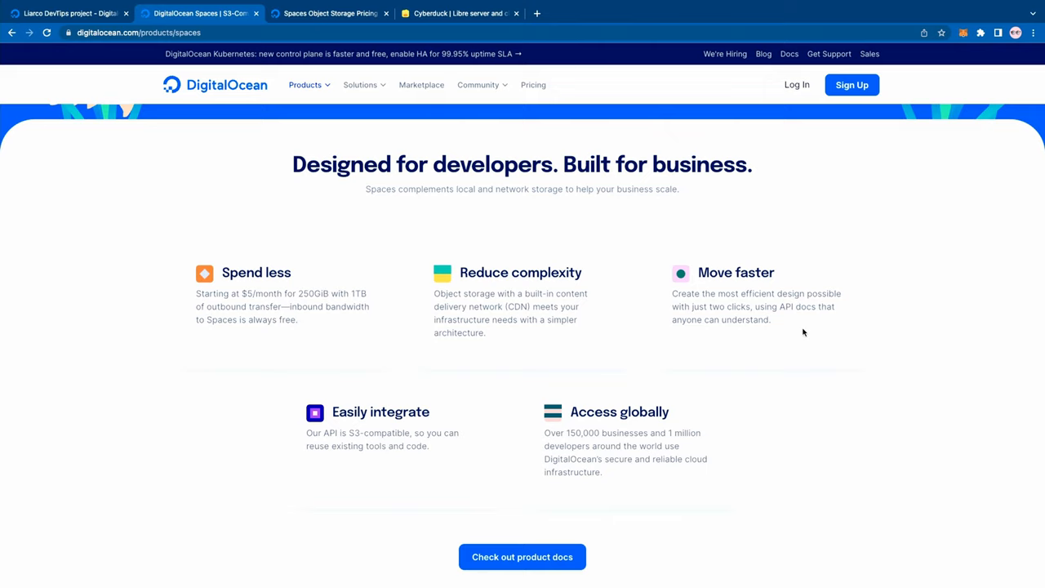
pyautogui.moveTo(796, 388)
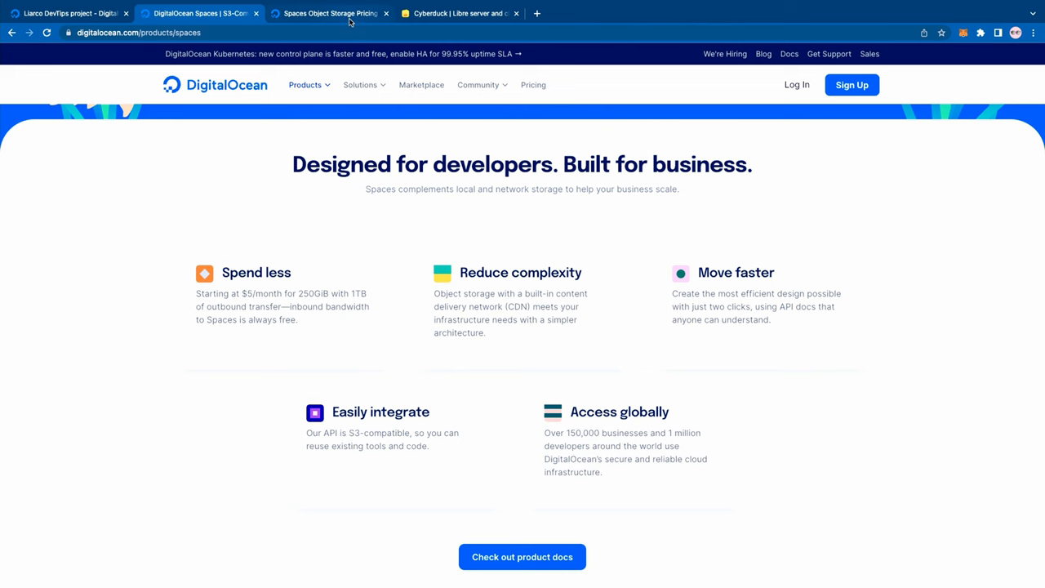
pyautogui.click(330, 13)
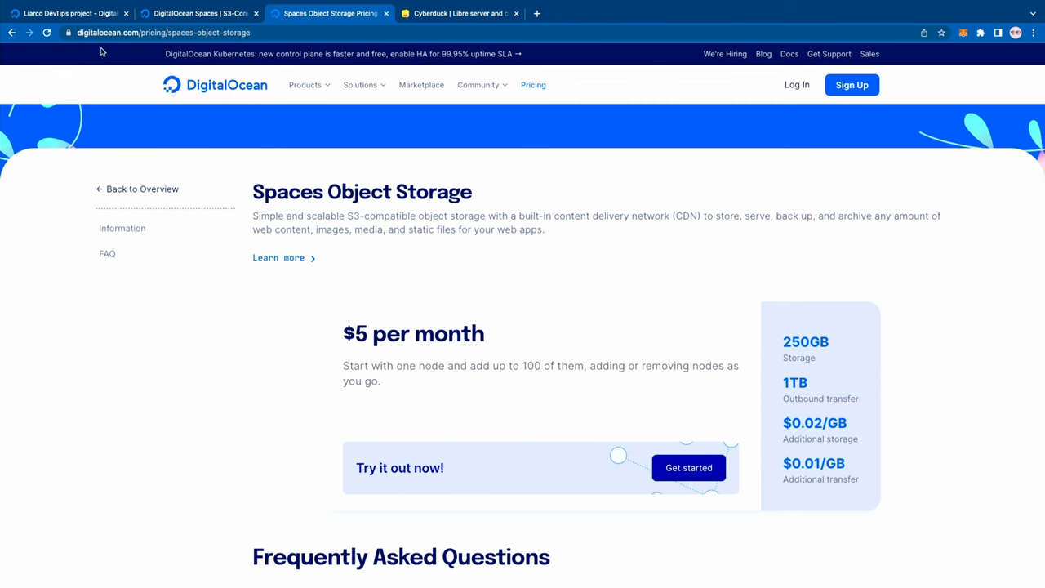
pyautogui.click(66, 13)
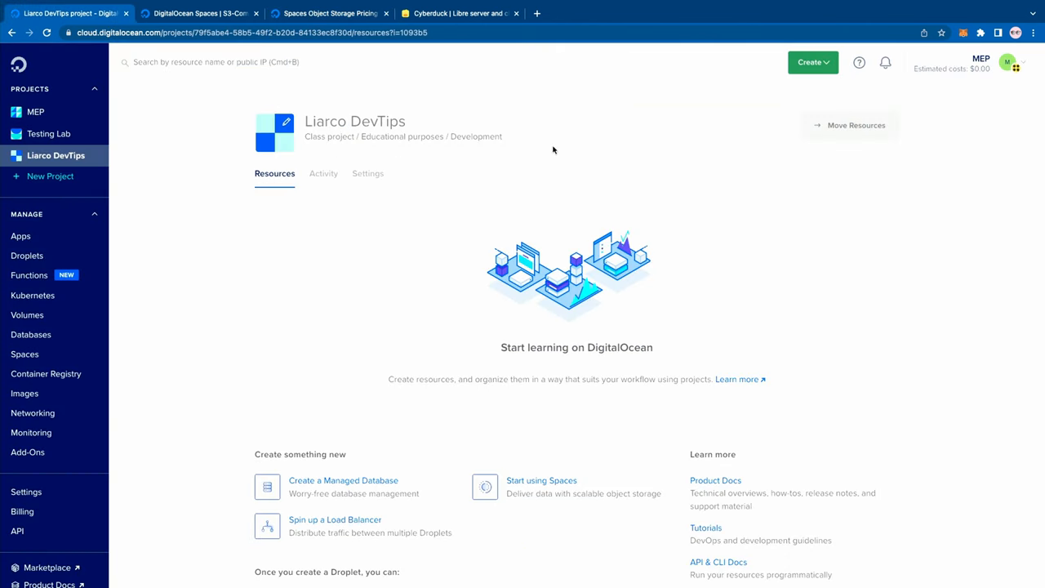
# Start using Spaces from the Liarco DevTips project, keeping Frankfurt as the datacenter region.
pyautogui.click(809, 62)
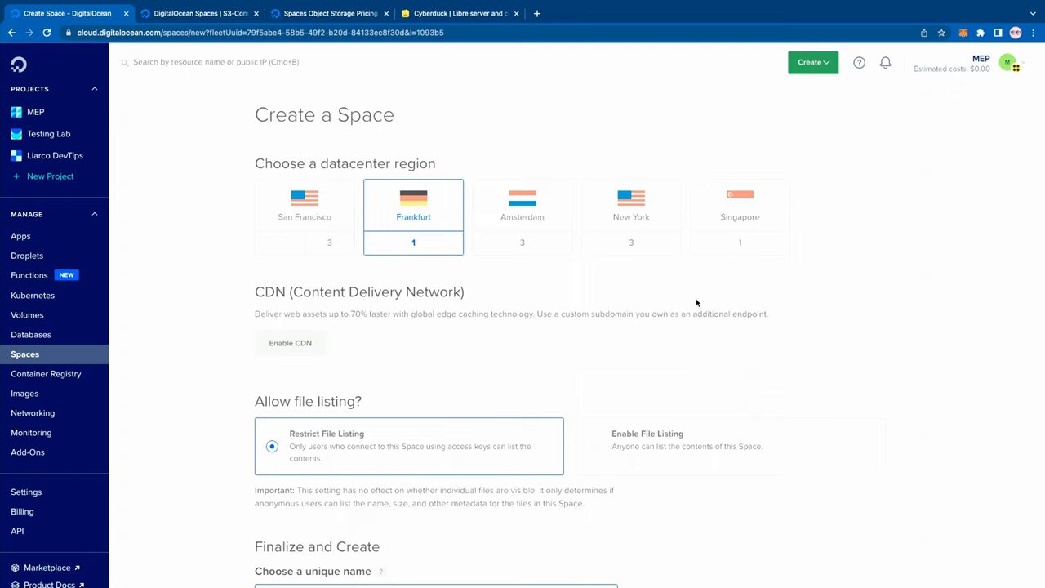
pyautogui.moveTo(793, 316)
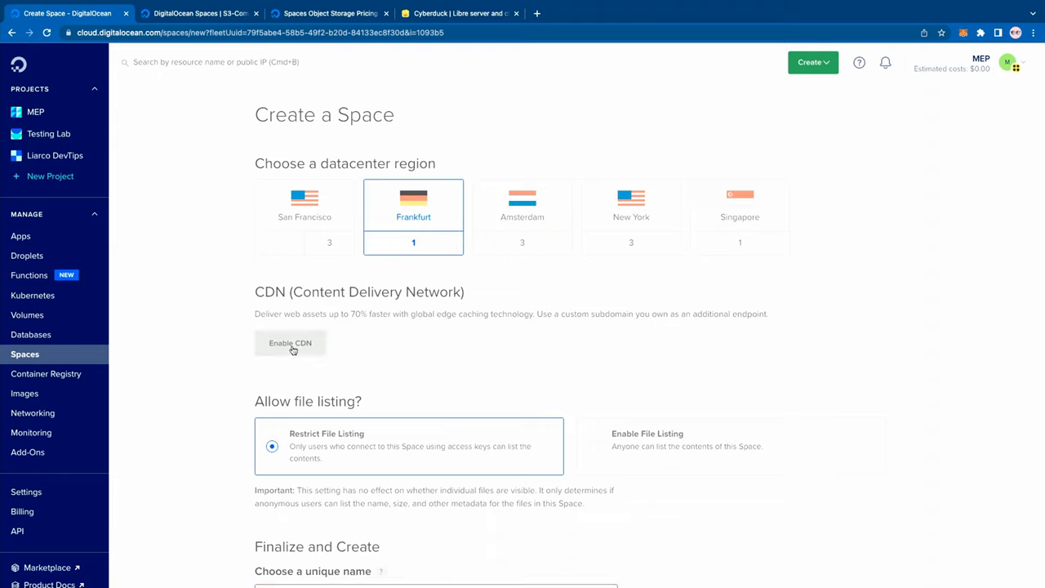
# Enable the CDN, check the custom subdomain options, and keep the edge cache TTL at 1 hour.
pyautogui.click(290, 343)
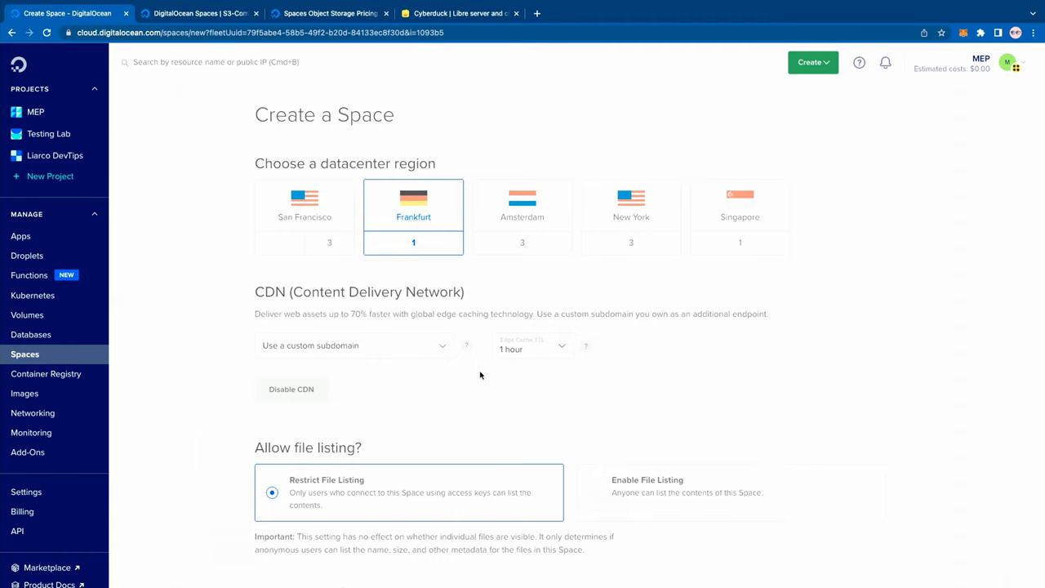
pyautogui.moveTo(481, 375)
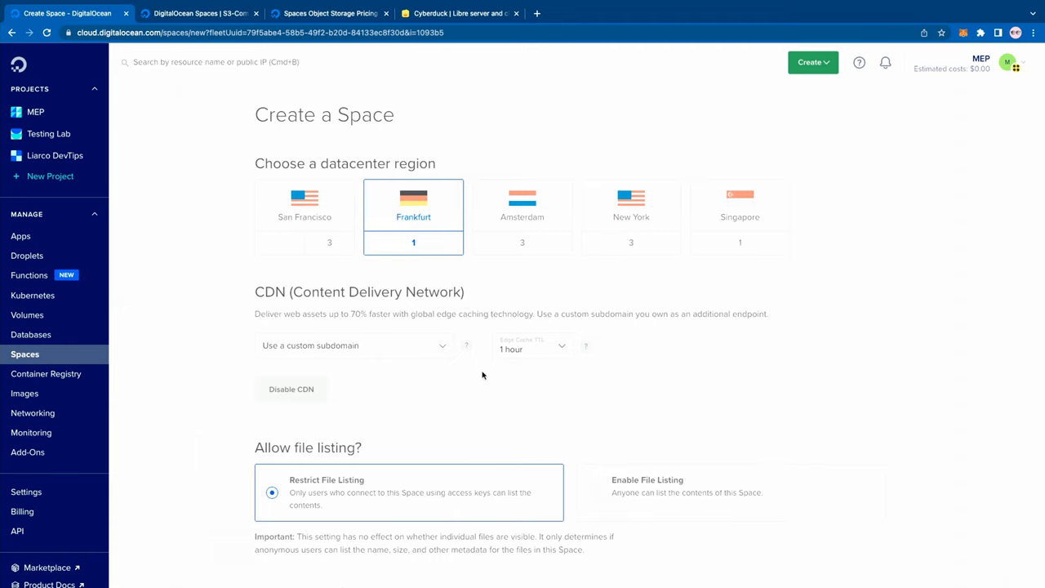
pyautogui.click(353, 345)
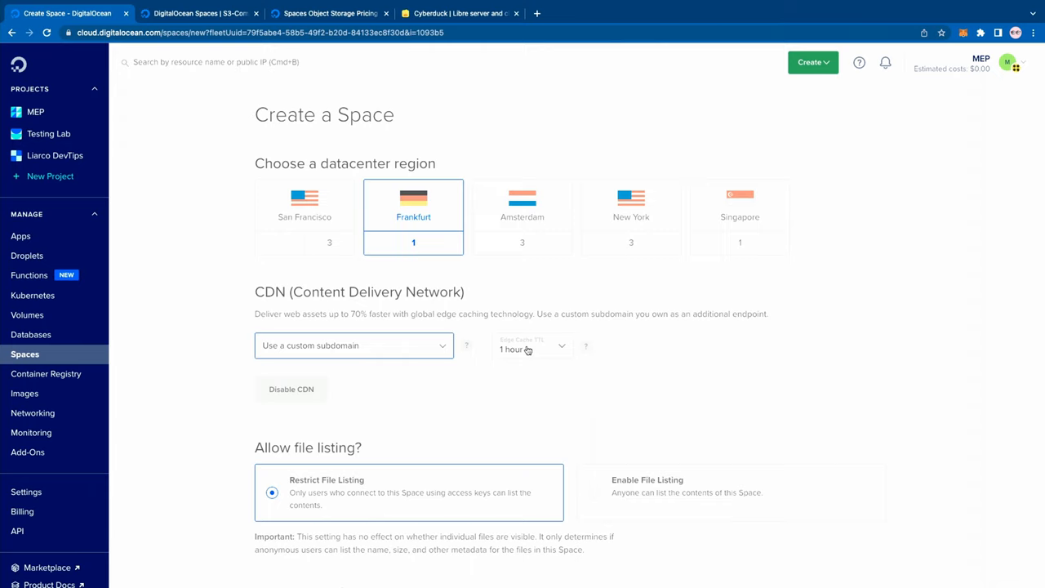
pyautogui.click(531, 349)
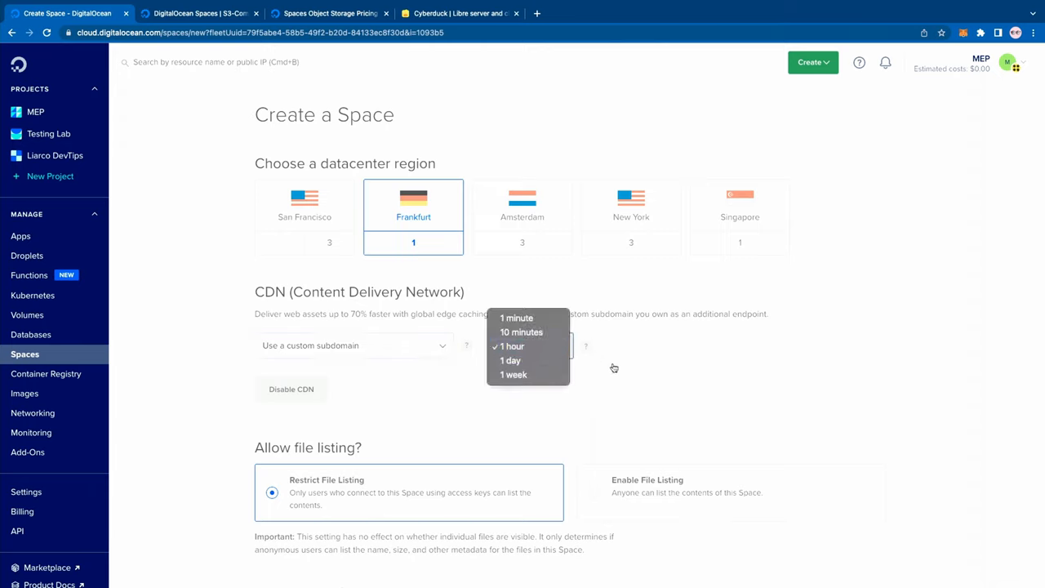
pyautogui.click(512, 346)
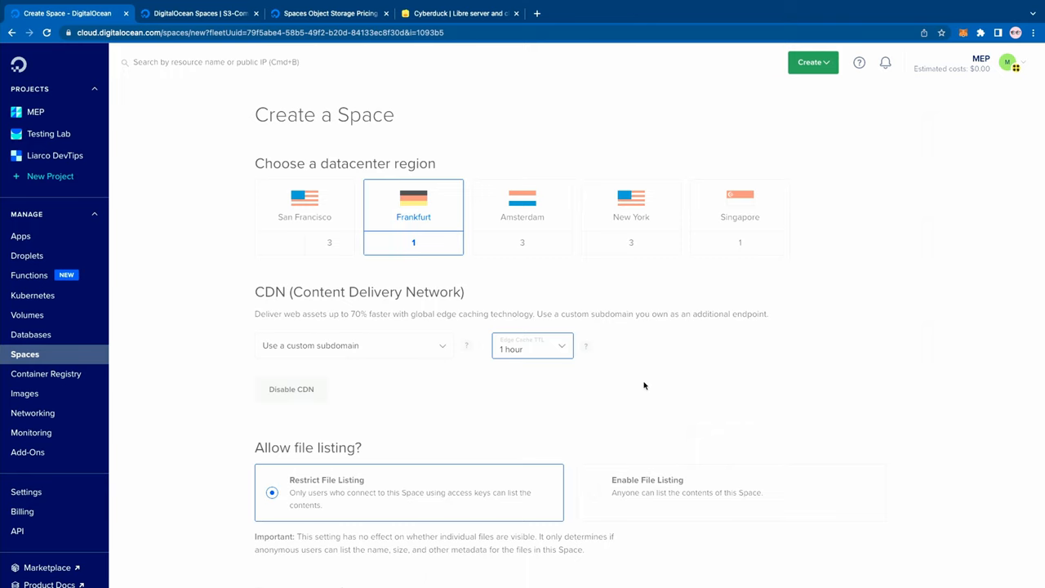
# Name the Space 'liarco-youtube' and create it.
pyautogui.scroll(-3)
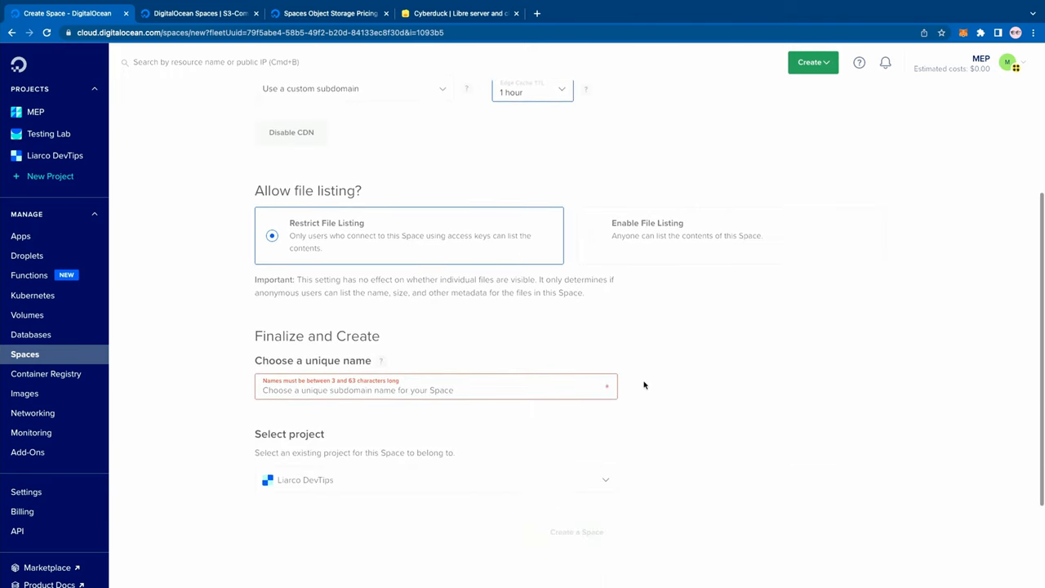
pyautogui.scroll(-3)
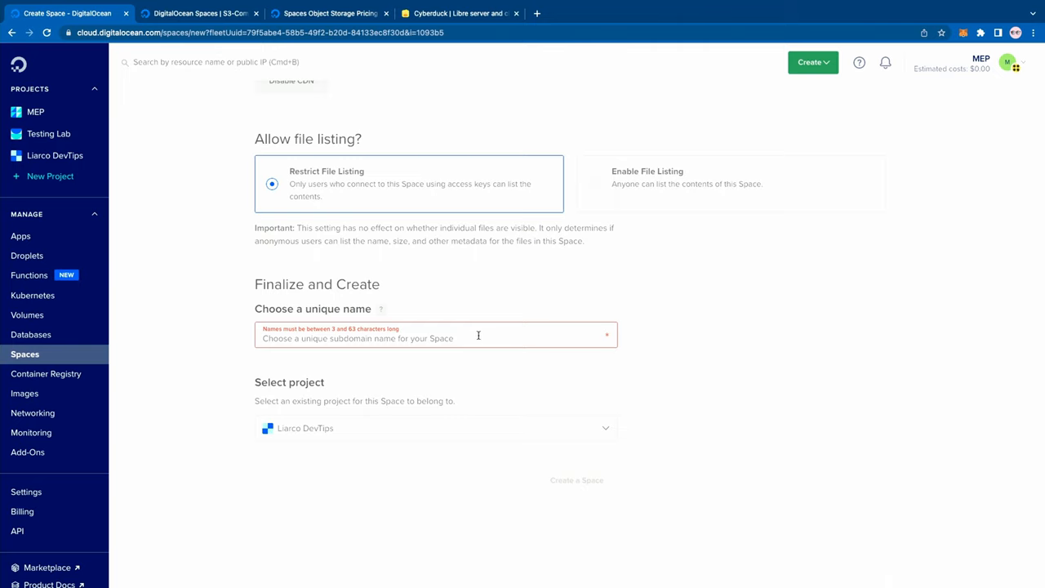
pyautogui.write('liarco')
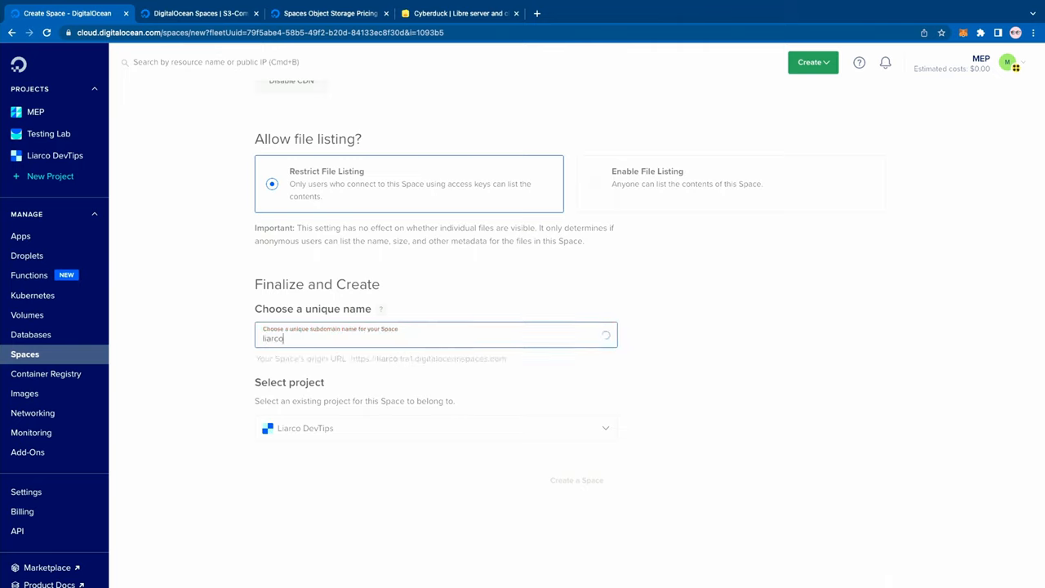
pyautogui.write('-youtube')
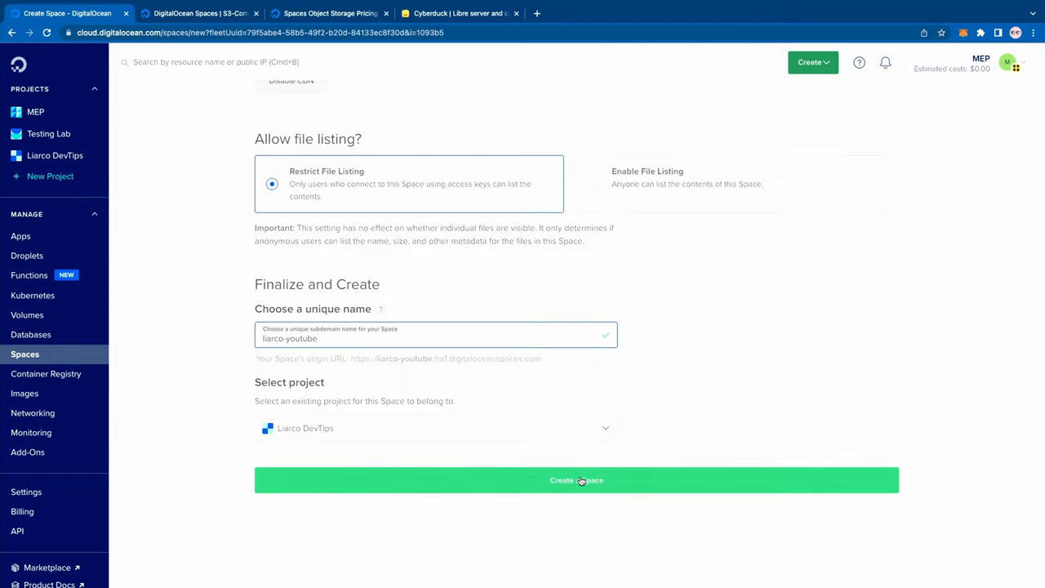
pyautogui.click(576, 480)
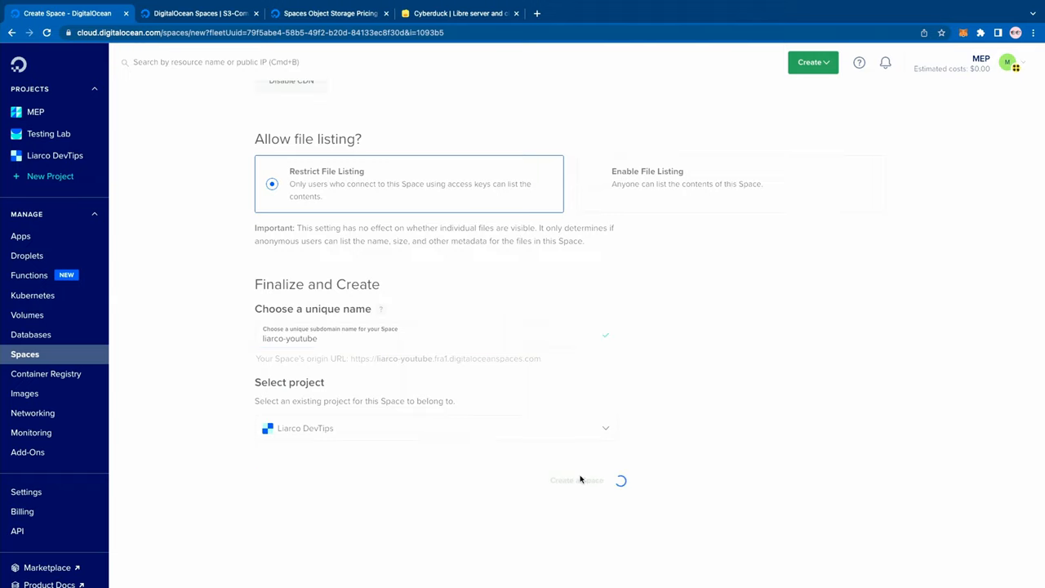
pyautogui.click(577, 480)
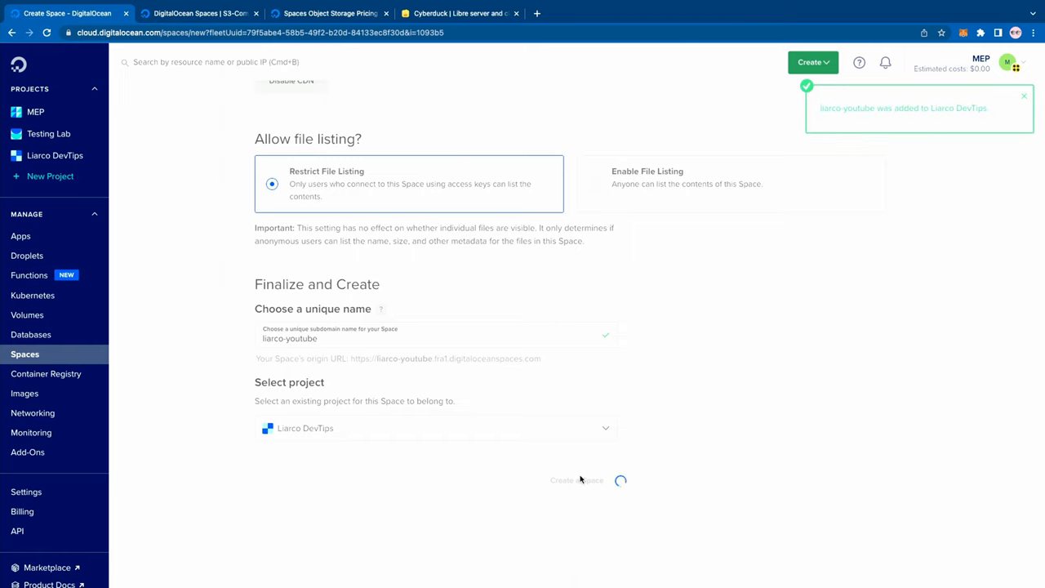
# View the liarco-youtube Space's settings: restricted file listing, CDN enabled, fra1 endpoint.
pyautogui.click(575, 480)
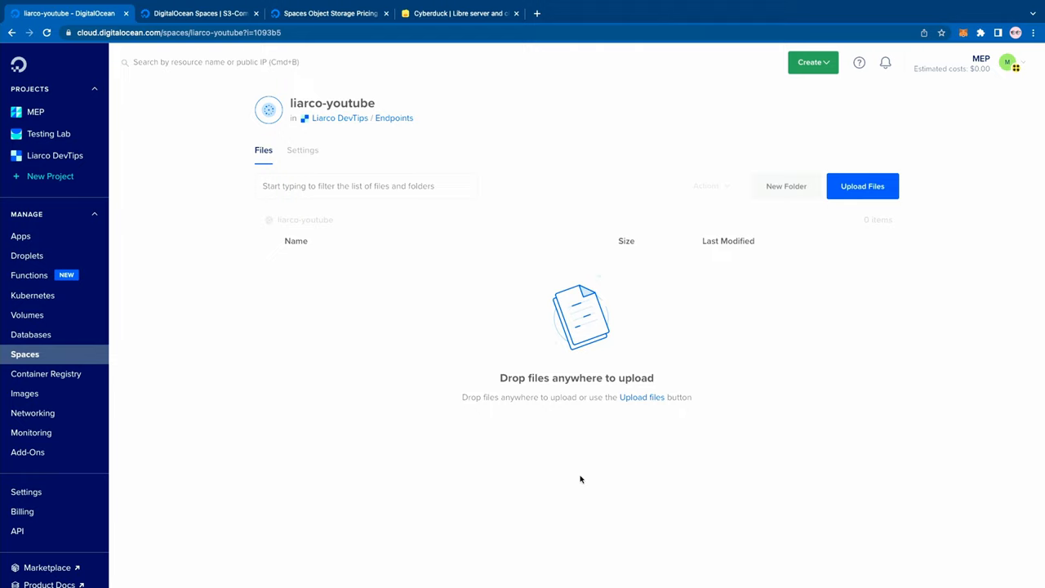
pyautogui.moveTo(427, 141)
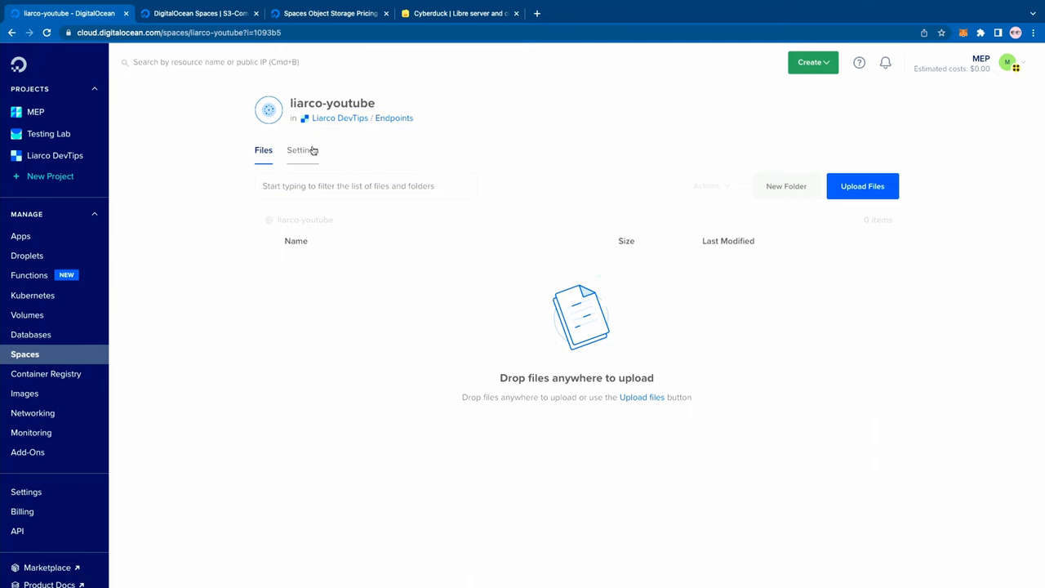
pyautogui.click(302, 149)
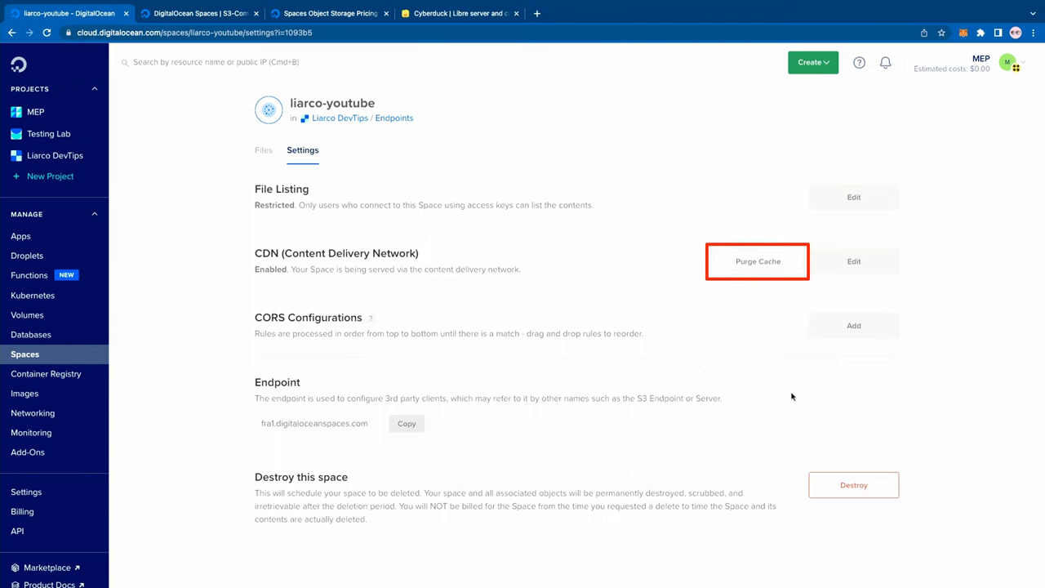
pyautogui.moveTo(792, 395)
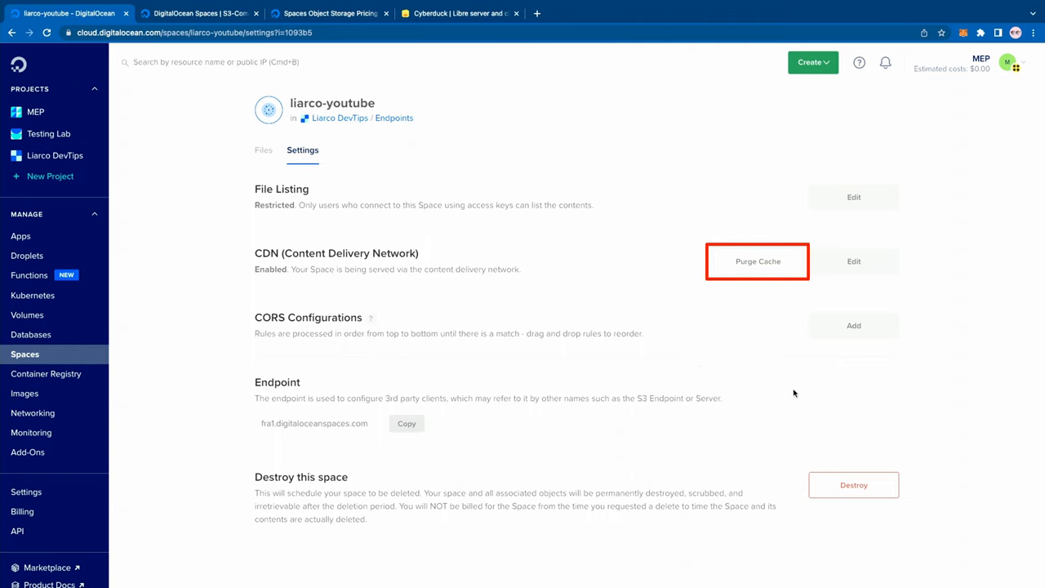
# Open Advanced CORS Options to add a CORS rule on the Settings tab.
pyautogui.click(853, 325)
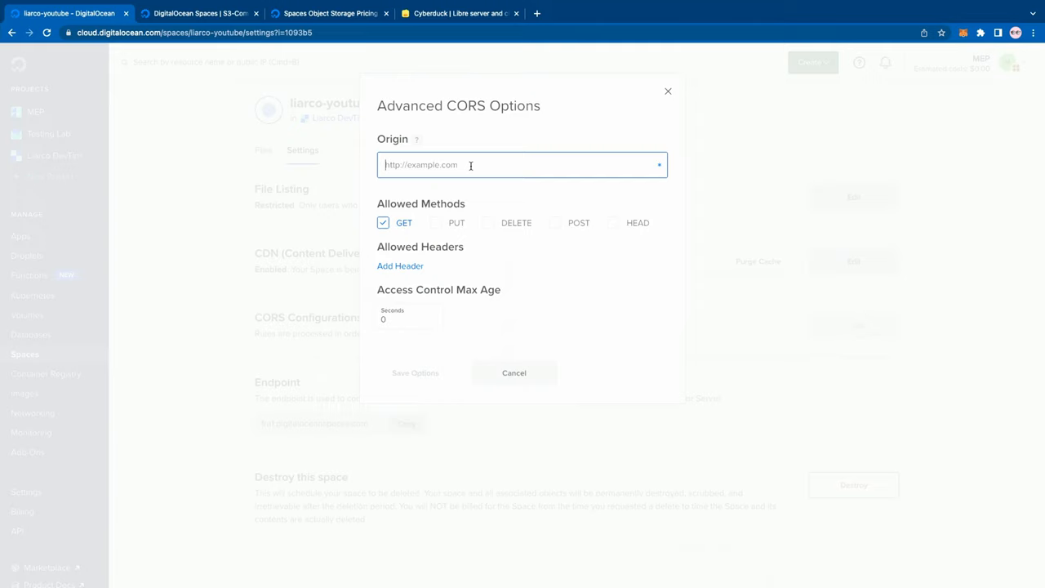
# Save a CORS rule allowing GET requests from a wildcard origin.
pyautogui.write('1')
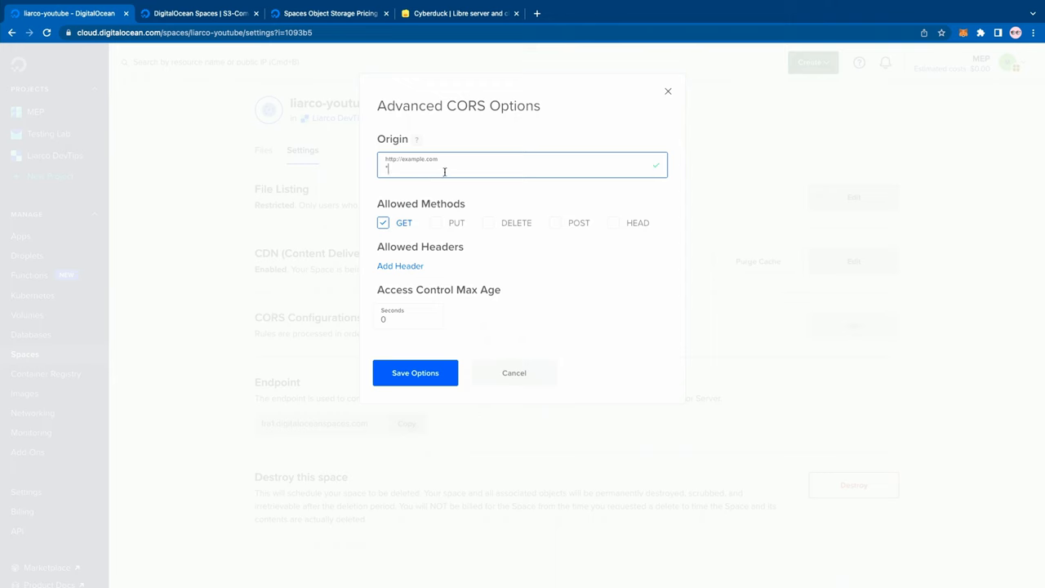
pyautogui.click(414, 372)
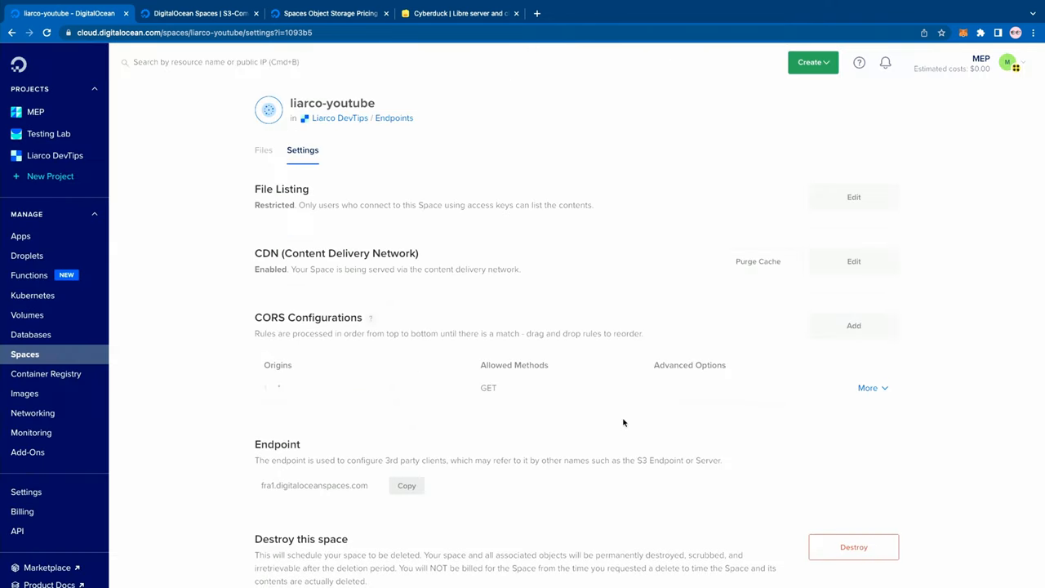
pyautogui.scroll(-3)
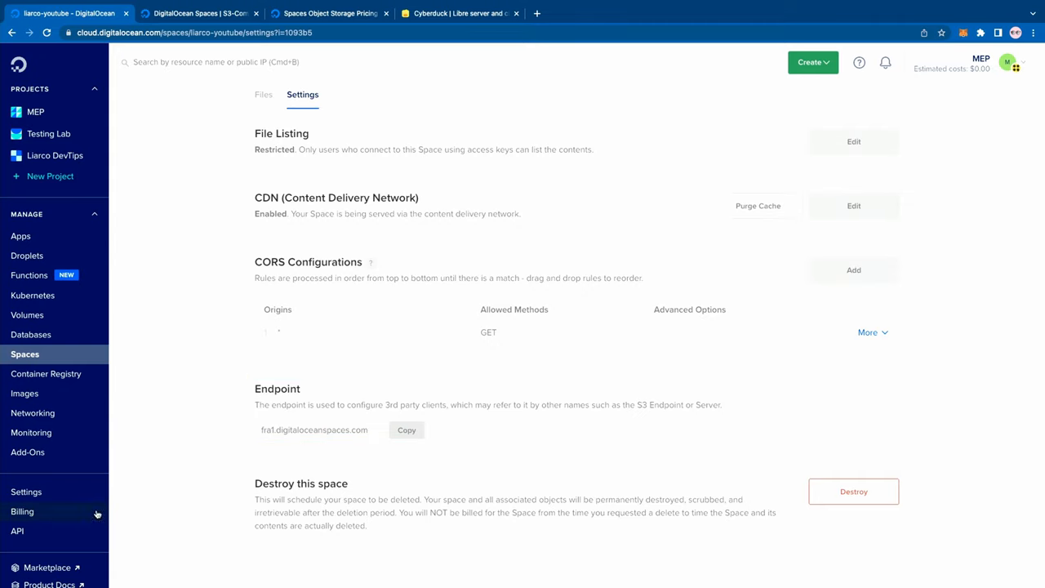
# Go to the API section to view personal access tokens and Spaces access keys.
pyautogui.click(18, 531)
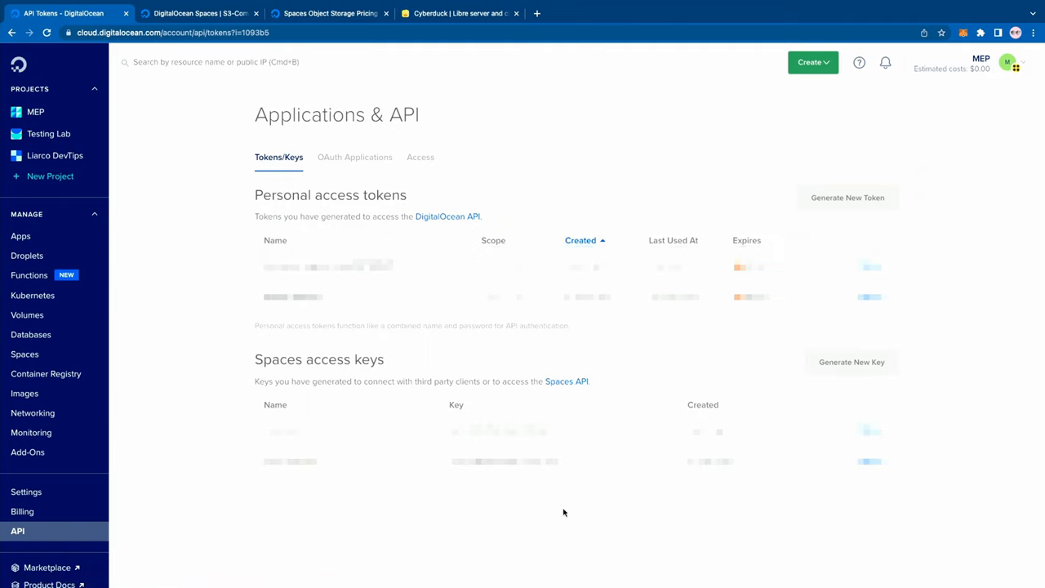
pyautogui.moveTo(706, 527)
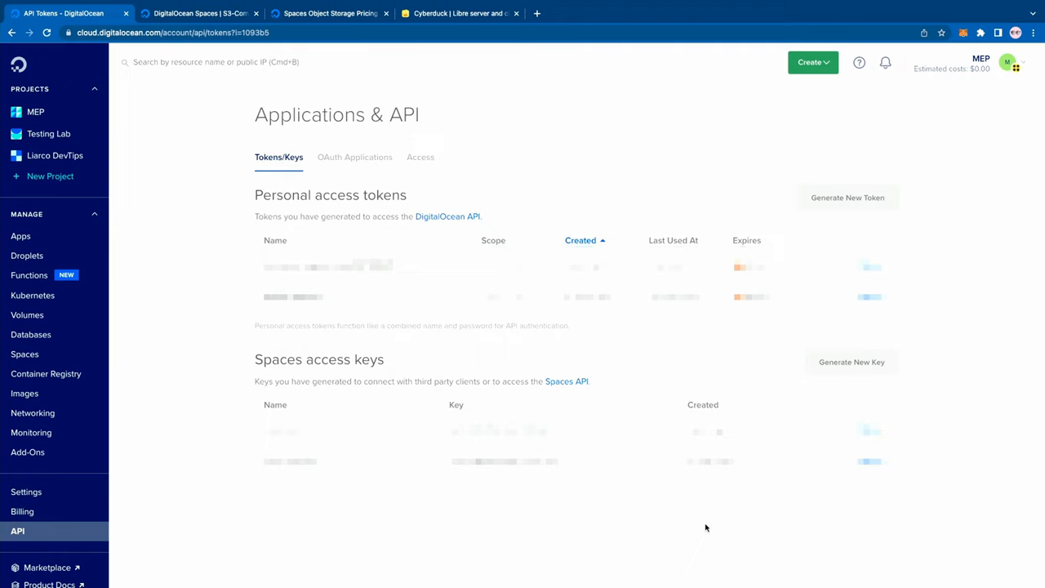
pyautogui.moveTo(852, 362)
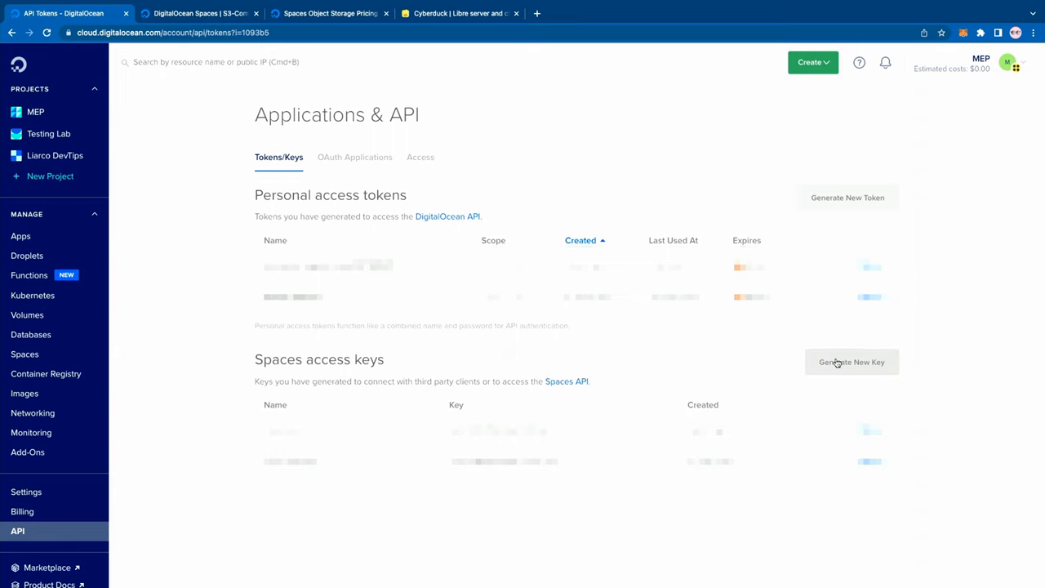
# Generate a Spaces access key named 'yt-example'.
pyautogui.click(852, 362)
pyautogui.write('yt-example')
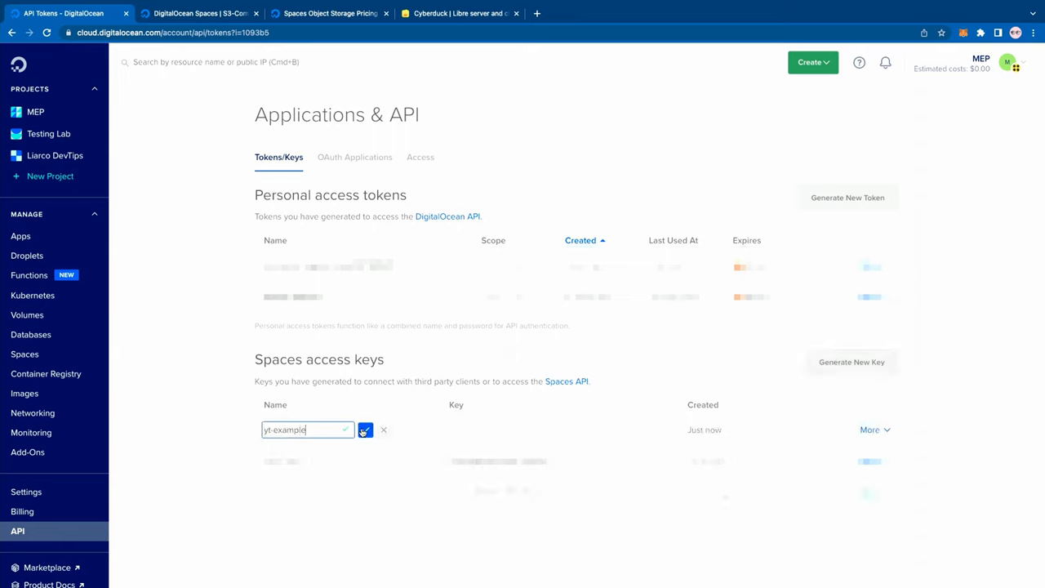
pyautogui.click(365, 430)
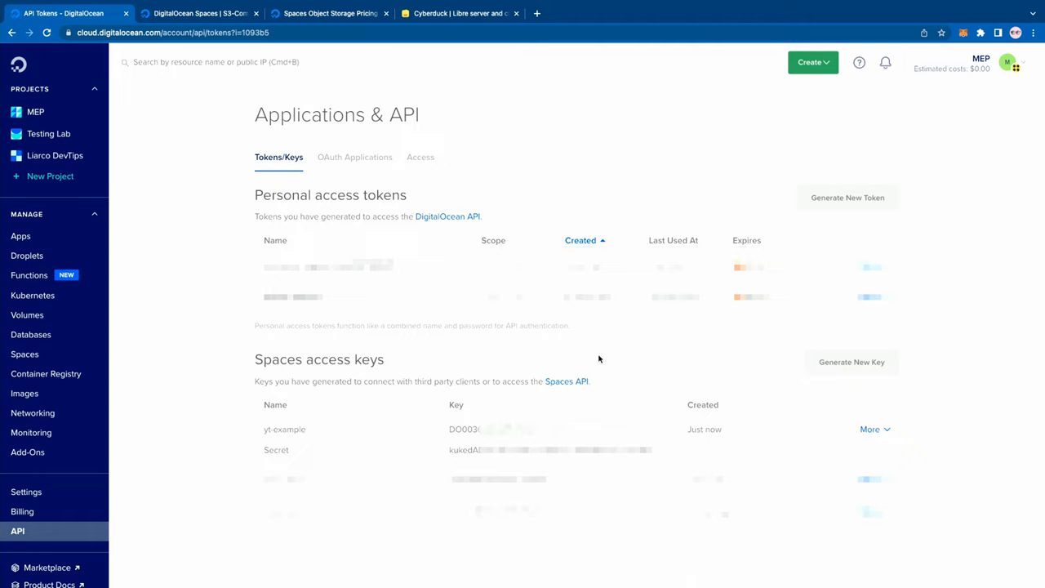
# Switch to the cyberduck.io tab and scroll through the homepage.
pyautogui.click(460, 13)
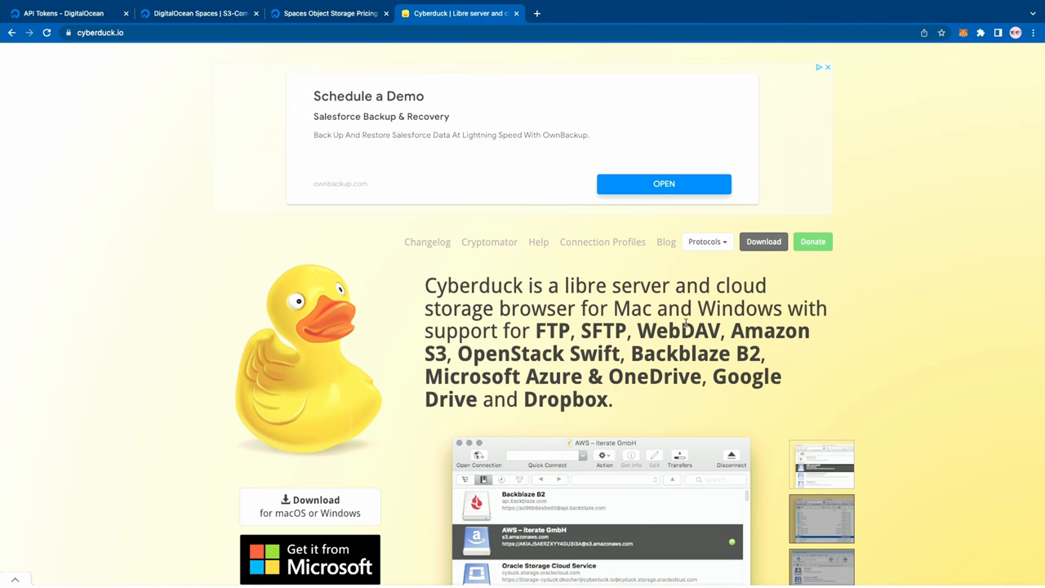
pyautogui.scroll(-3)
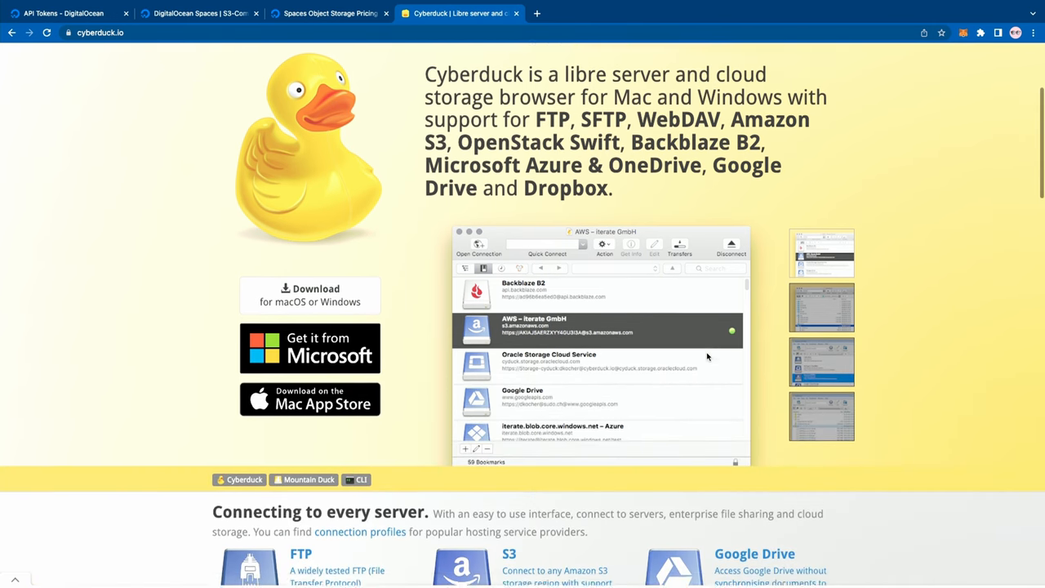
pyautogui.scroll(-3)
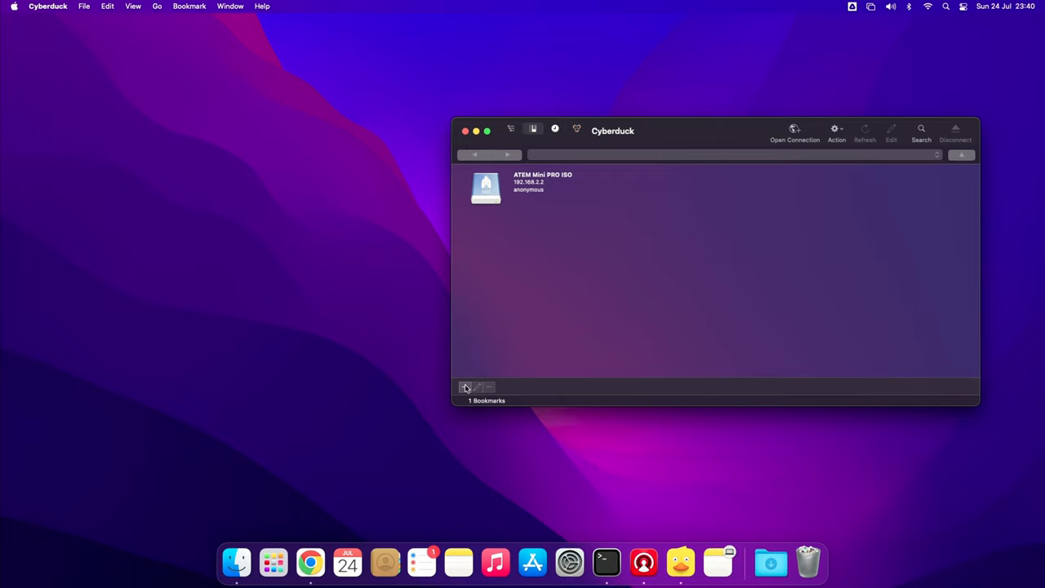
# Add a 'DO Spaces' bookmark for fra1.digitaloceanspaces.com and begin entering the access key.
pyautogui.click(465, 387)
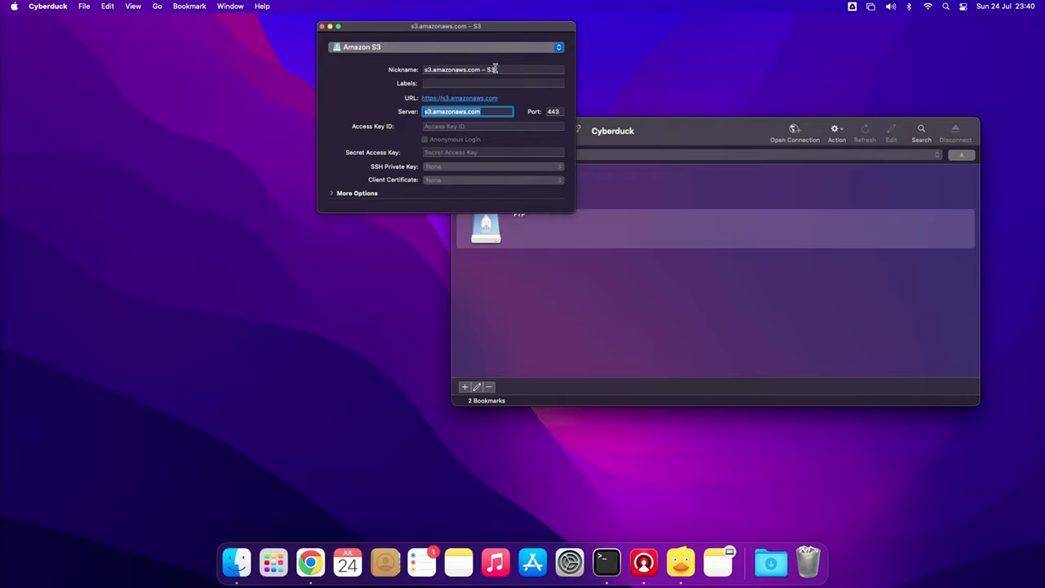
pyautogui.write('DO Spaces')
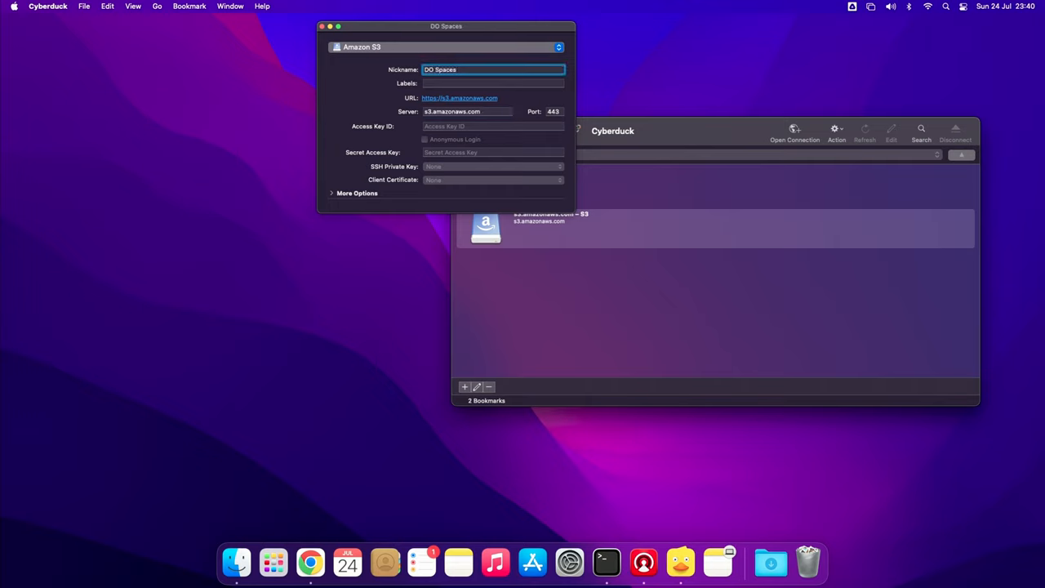
pyautogui.write('fra1.digitaloceanspaces.com')
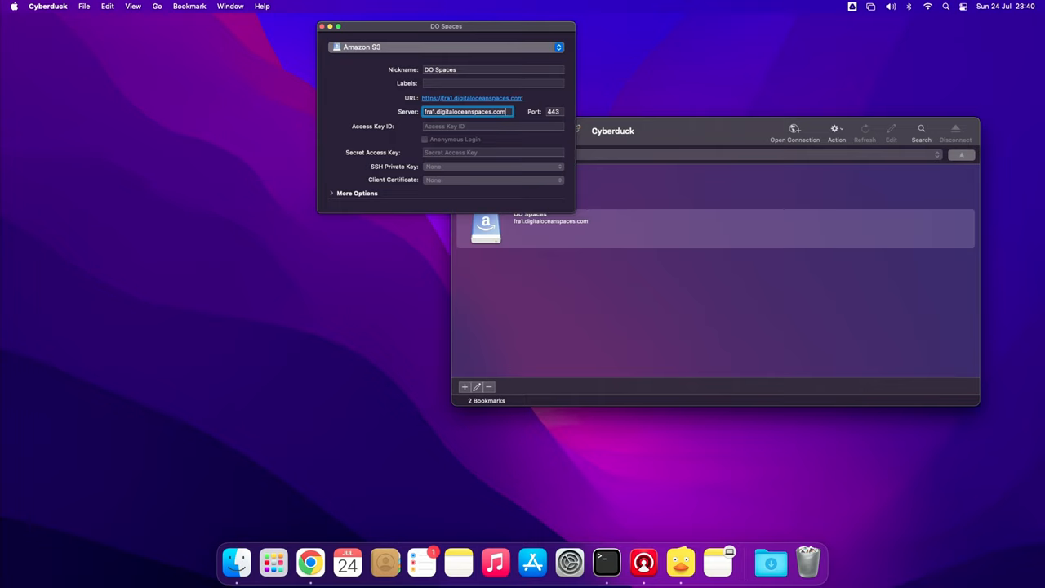
pyautogui.write('DO003')
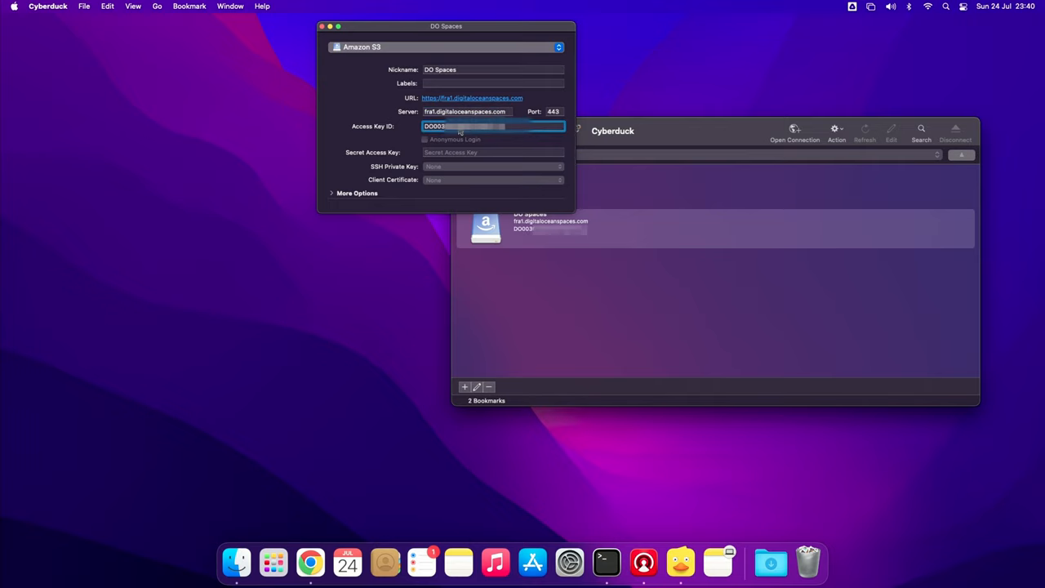
pyautogui.moveTo(457, 152)
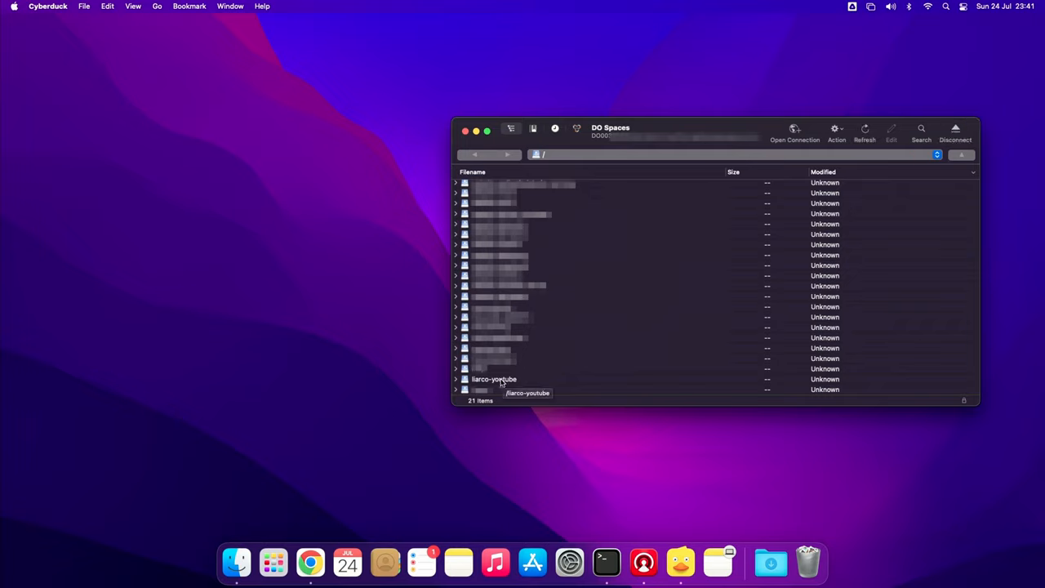
# In liarco-youtube, create the 'fake-tokeb' folder, upload metadata and assets, and close Transfers.
pyautogui.doubleClick(494, 378)
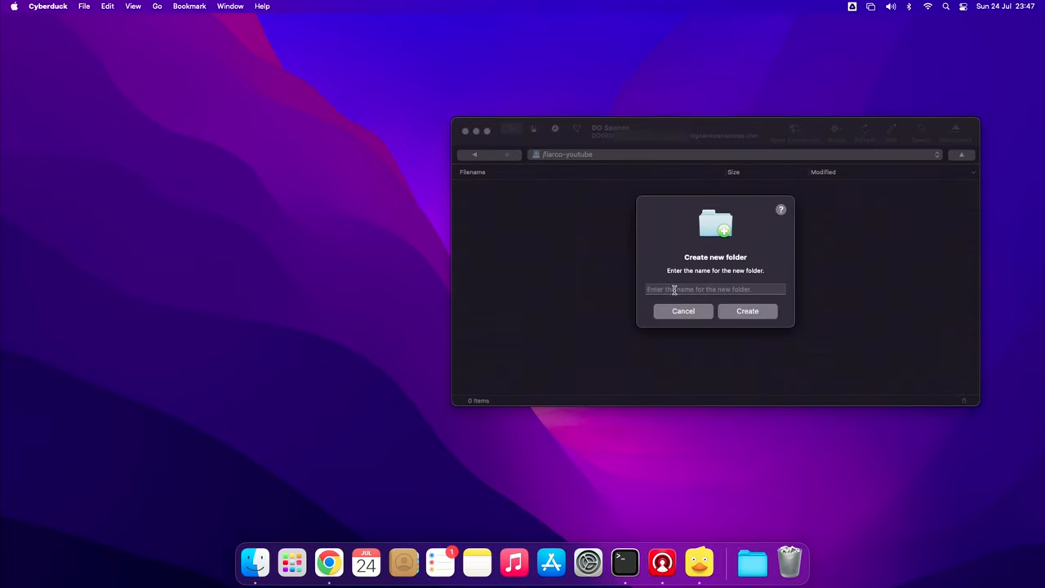
pyautogui.write('fake-tokeb')
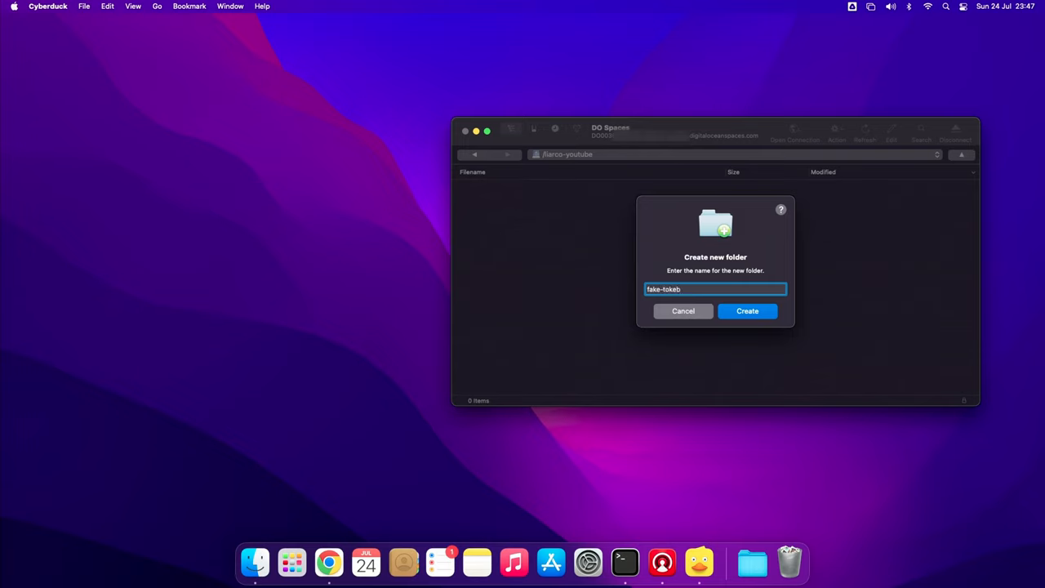
pyautogui.click(747, 311)
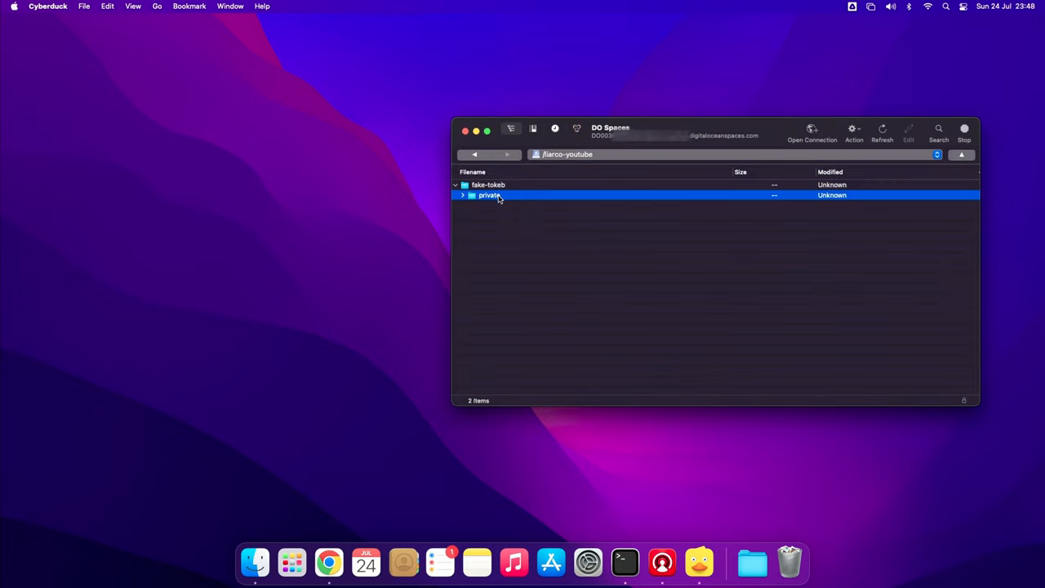
pyautogui.moveTo(523, 220)
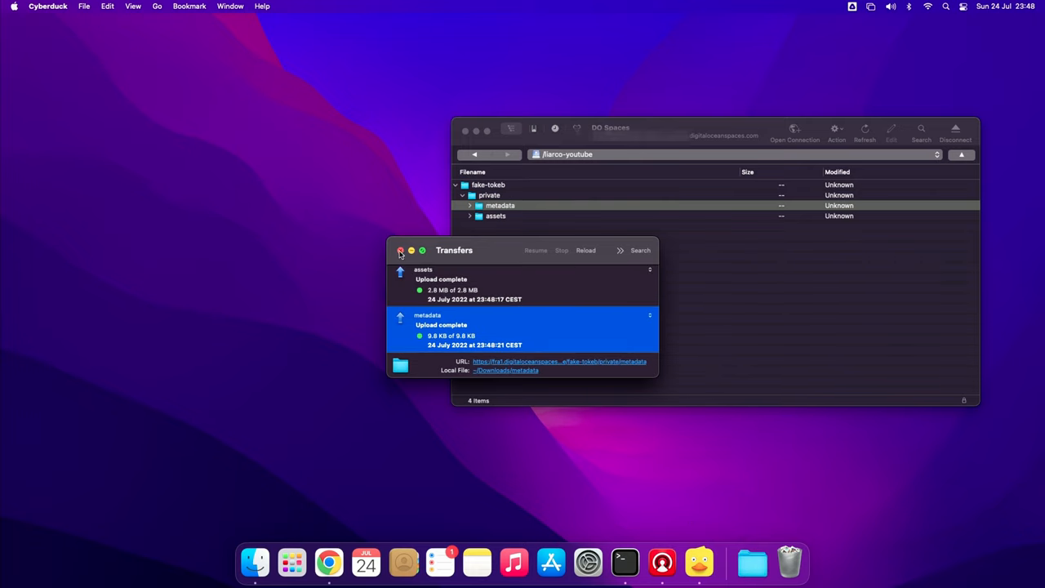
pyautogui.click(400, 251)
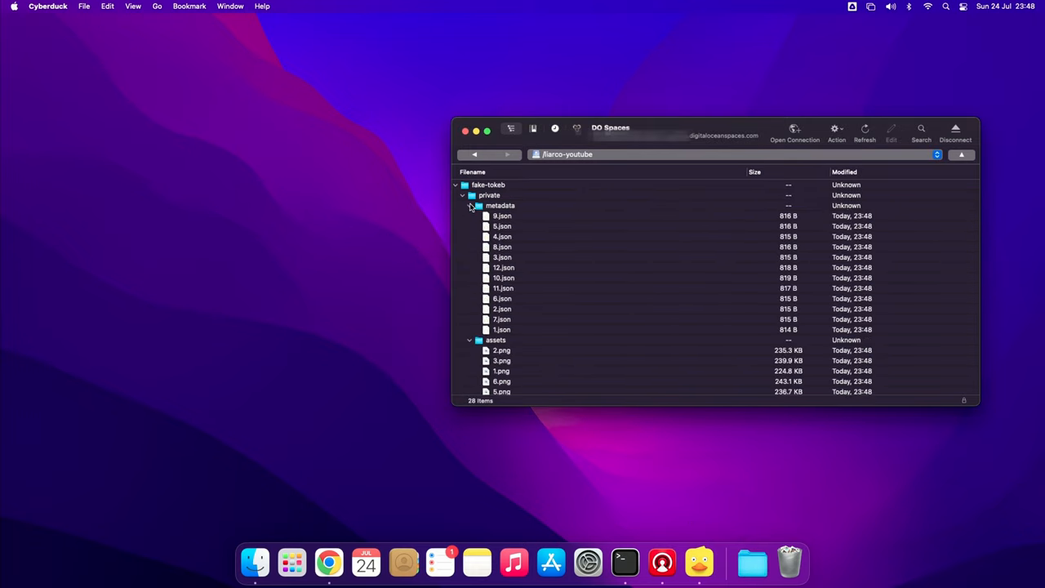
pyautogui.moveTo(472, 208)
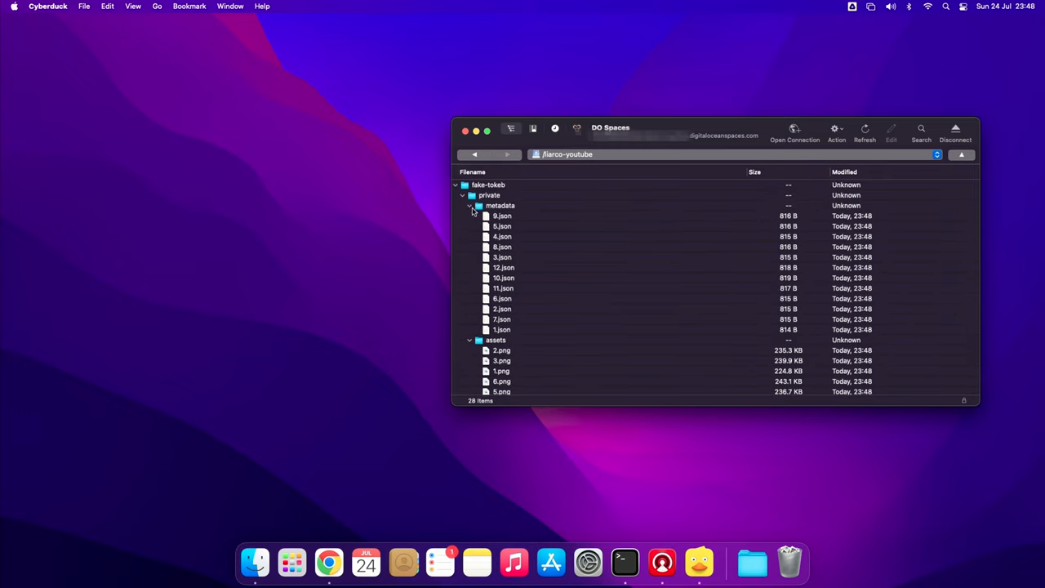
# Rename the fake-tokeb folder to fake-token and switch to the browser.
pyautogui.click(470, 205)
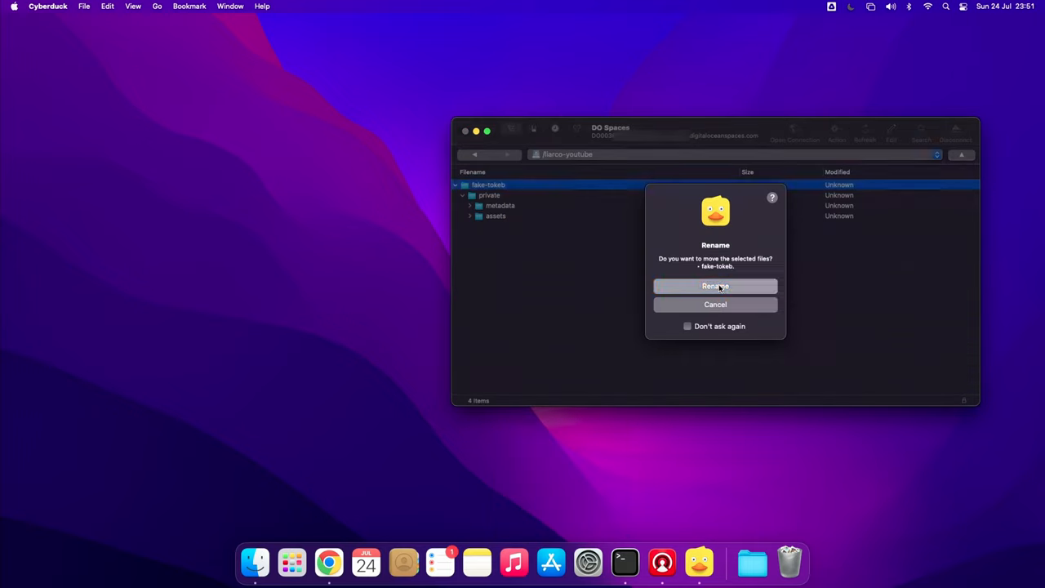
pyautogui.click(715, 286)
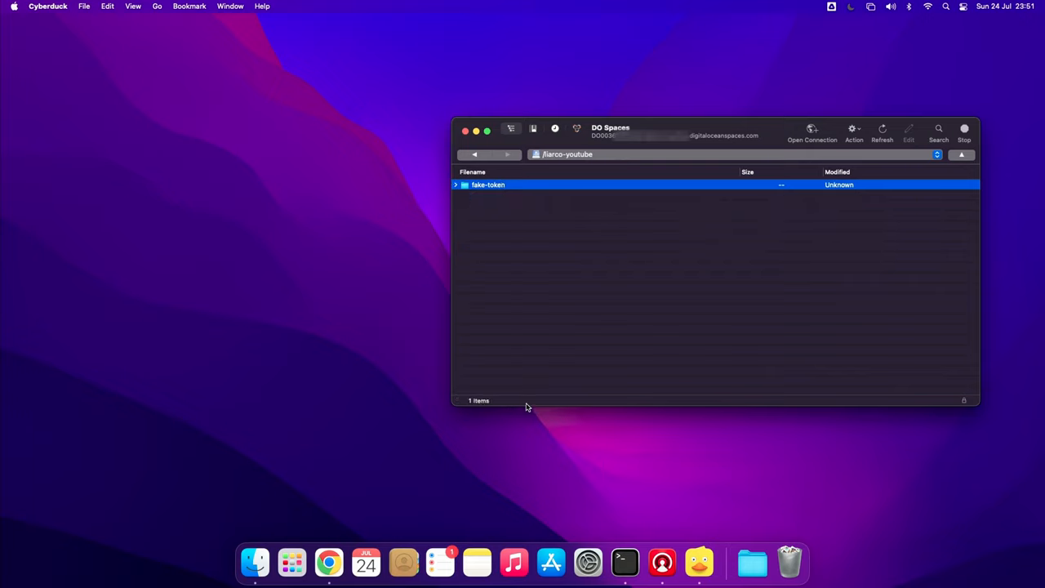
pyautogui.click(455, 184)
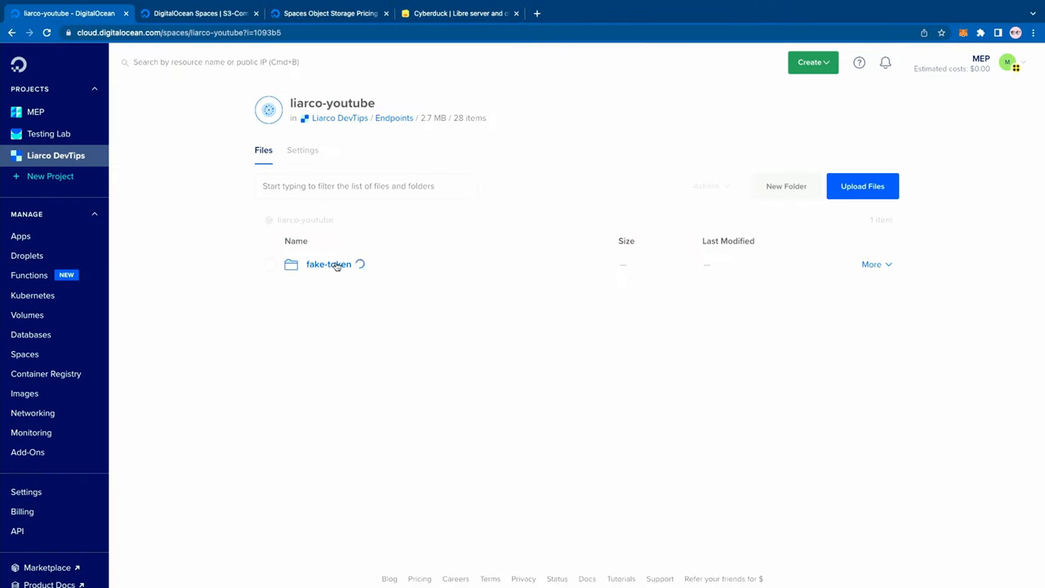
# Browse to fake-token's assets folder in DigitalOcean and copy 1.png's edge URL.
pyautogui.click(328, 264)
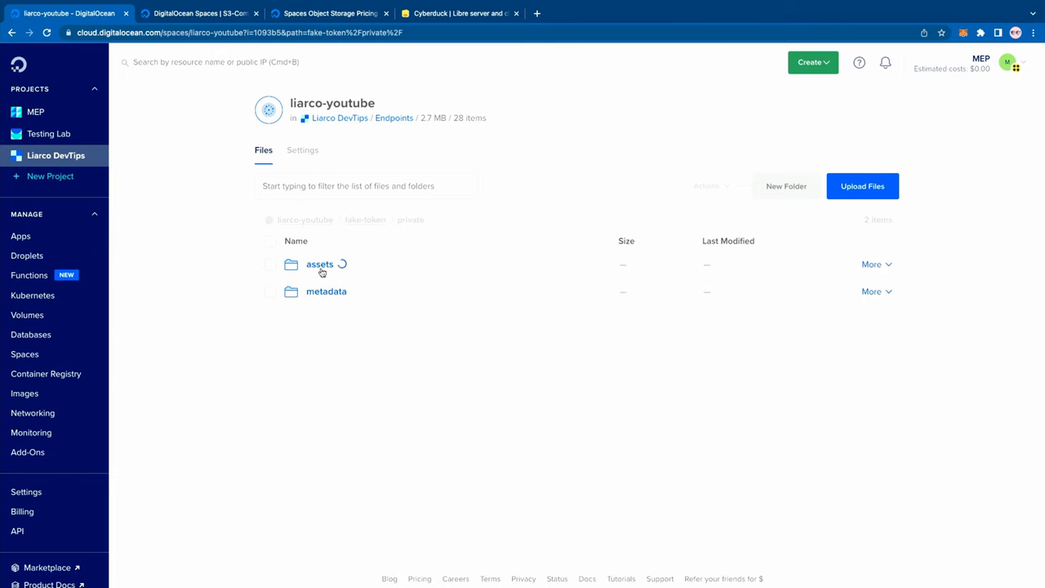
pyautogui.click(319, 263)
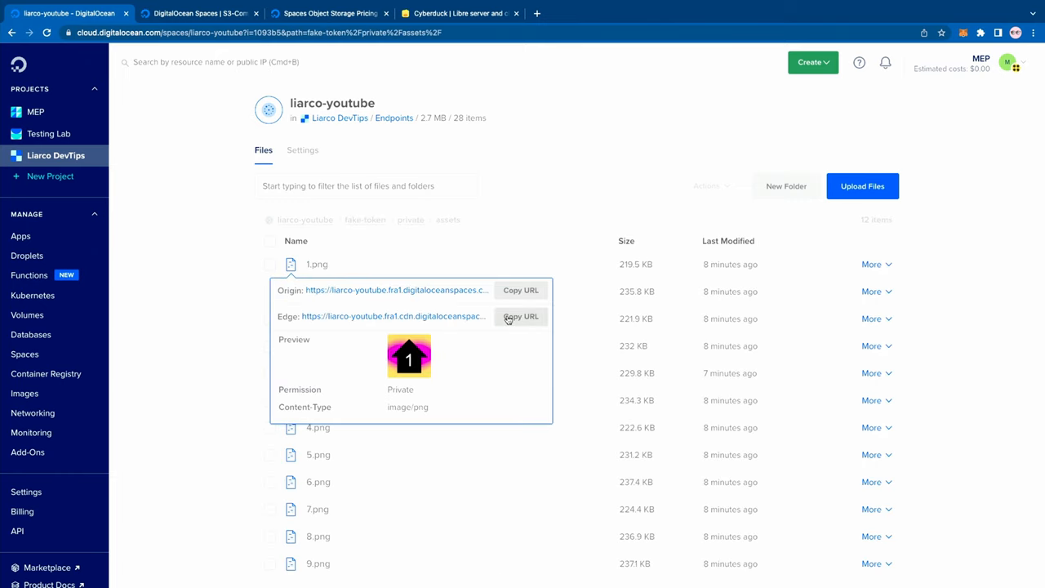
pyautogui.click(667, 13)
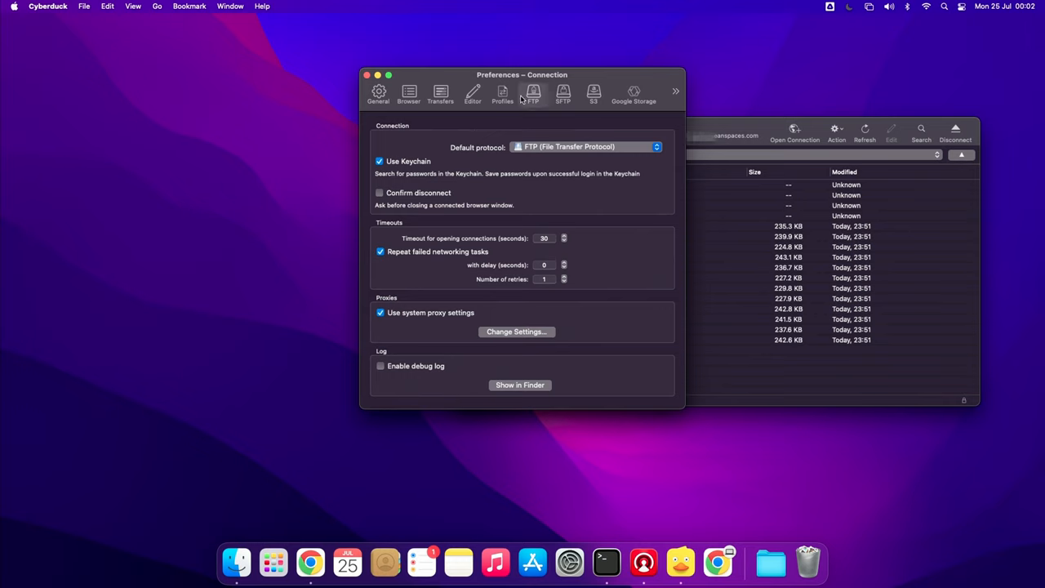
# Keep 'private' as the Default ACL in Cyberduck's S3 preferences.
pyautogui.click(593, 92)
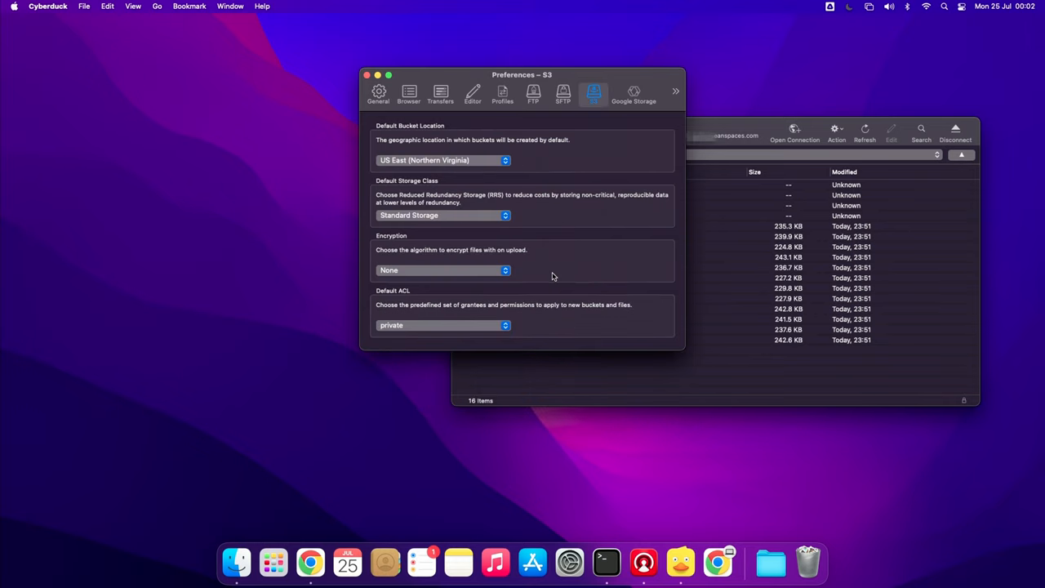
pyautogui.click(442, 325)
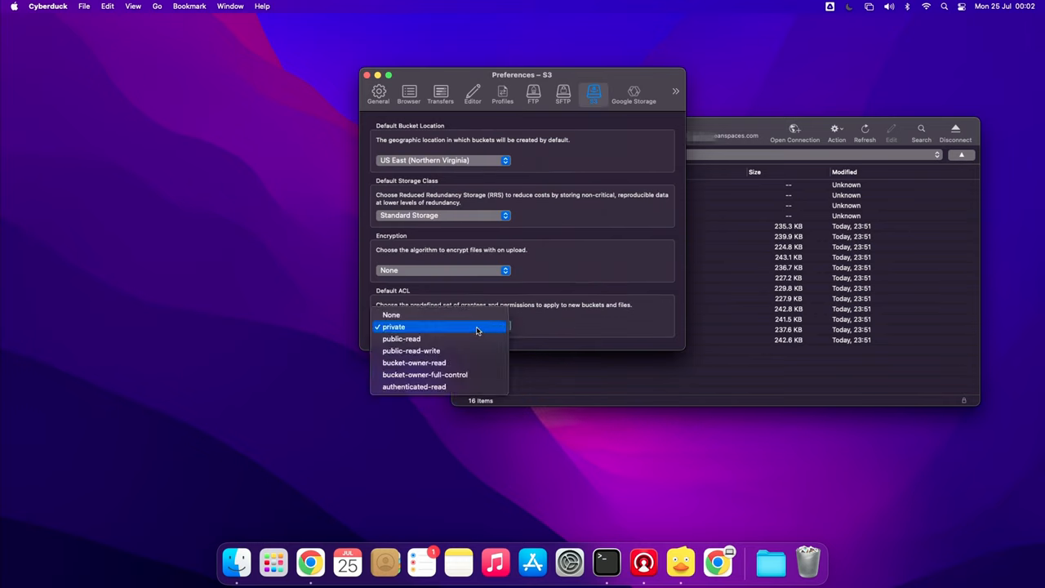
pyautogui.click(394, 326)
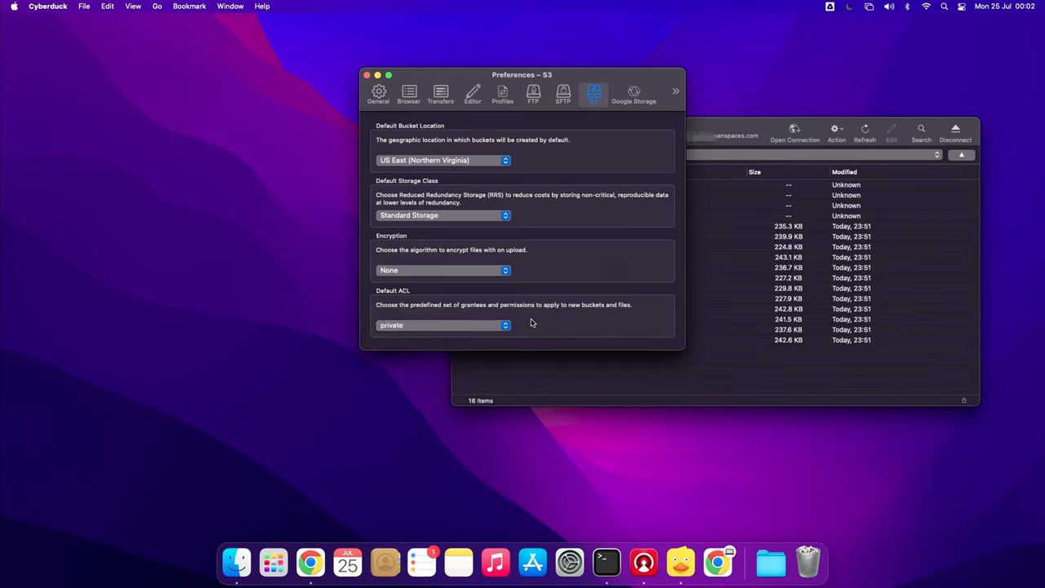
pyautogui.click(367, 74)
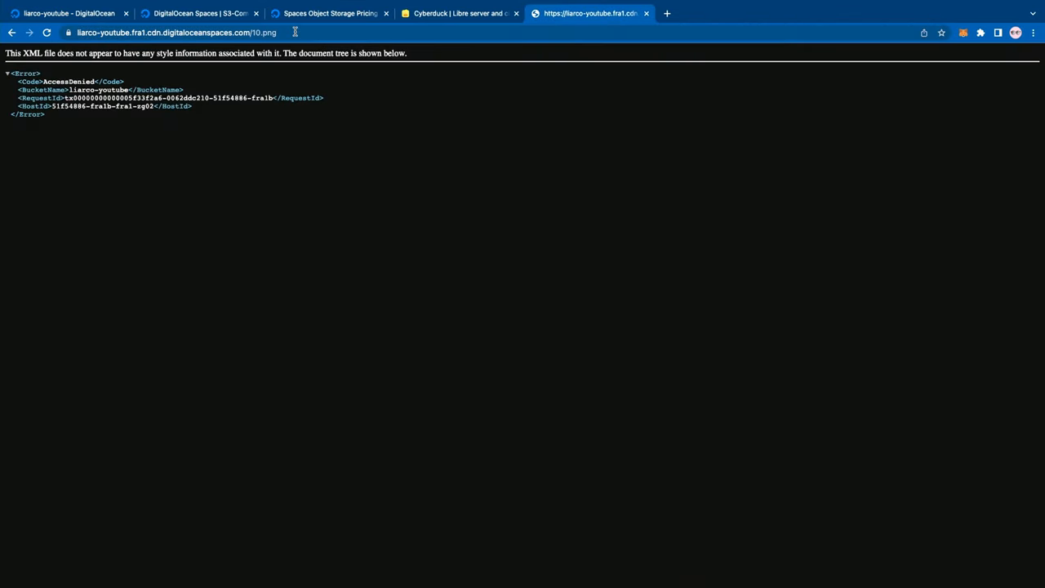
pyautogui.moveTo(175, 135)
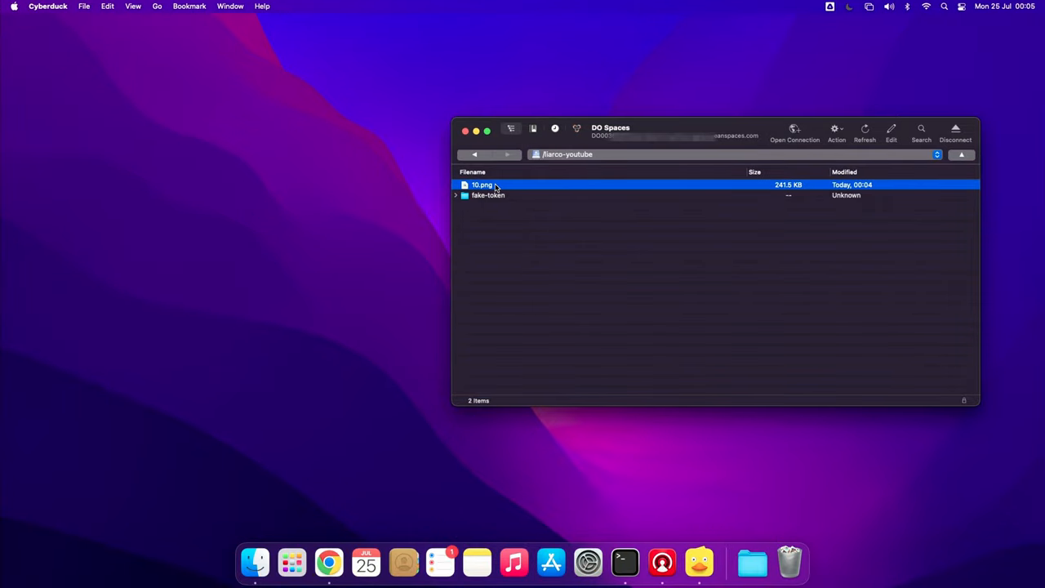
# In 10.png's Info permissions, add an Everyone grantee and set its permission.
pyautogui.rightClick(481, 185)
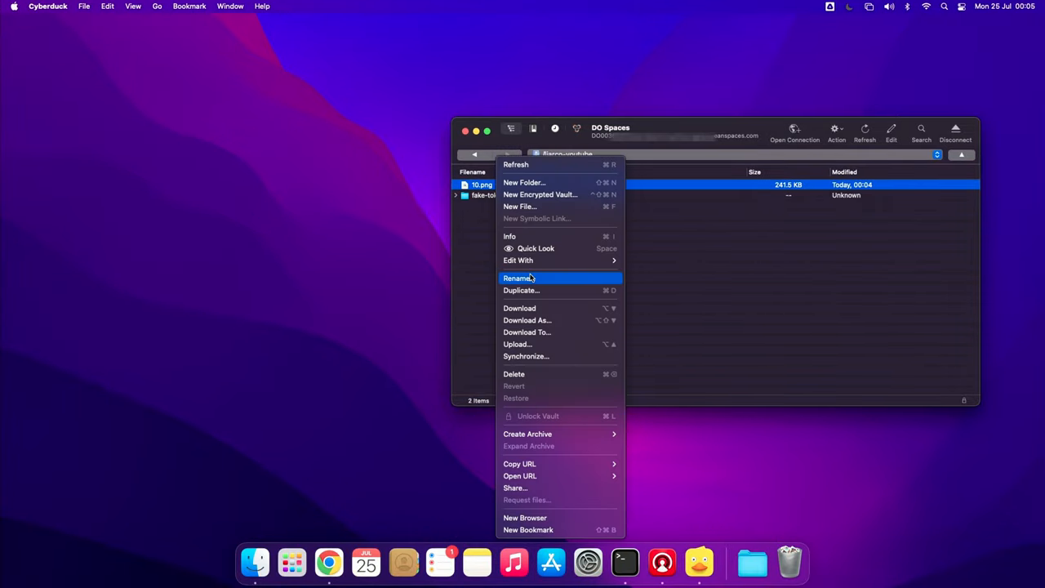
pyautogui.click(509, 236)
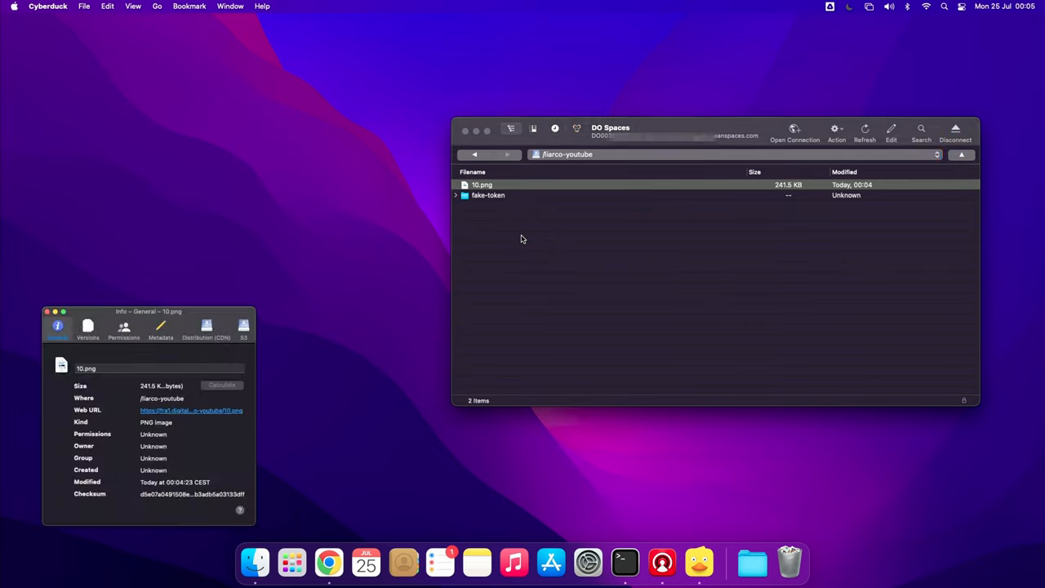
pyautogui.click(123, 327)
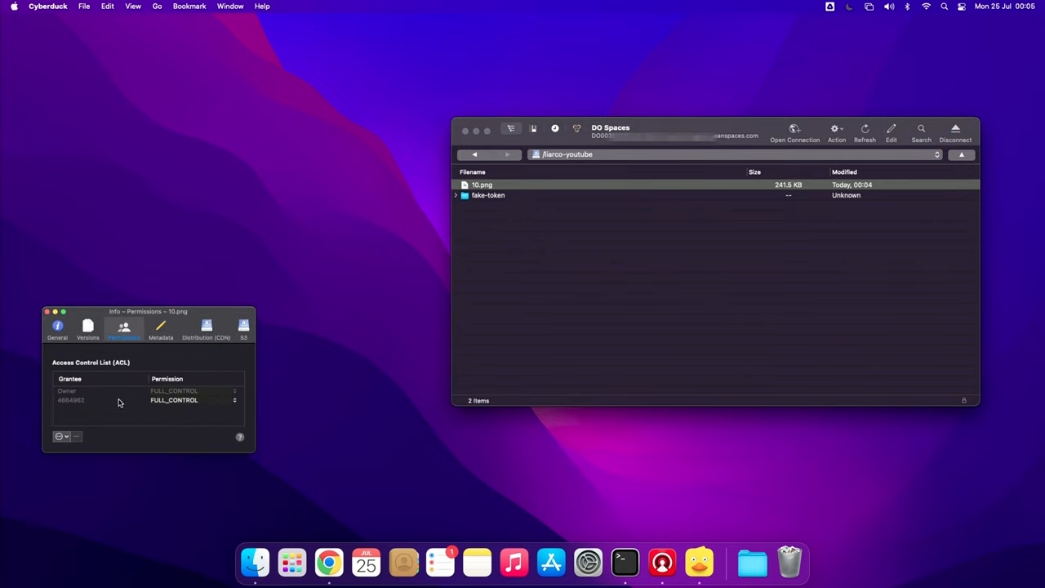
pyautogui.click(60, 436)
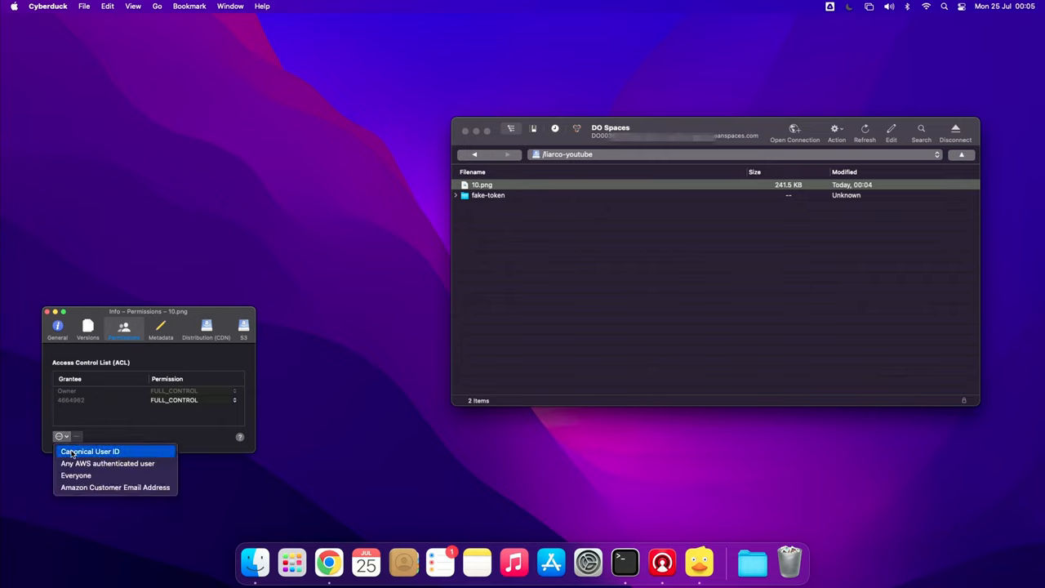
pyautogui.click(76, 475)
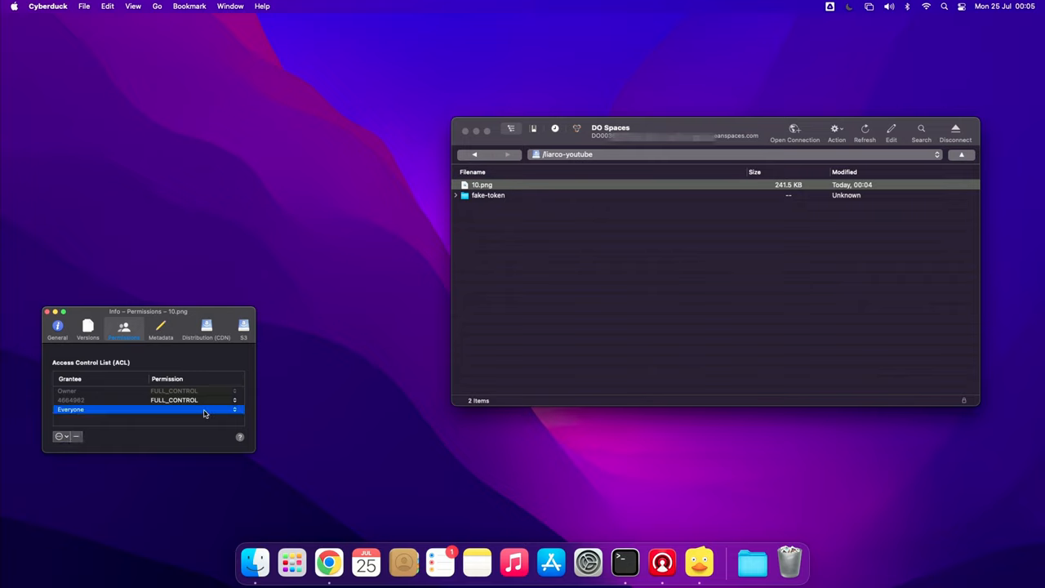
pyautogui.click(234, 409)
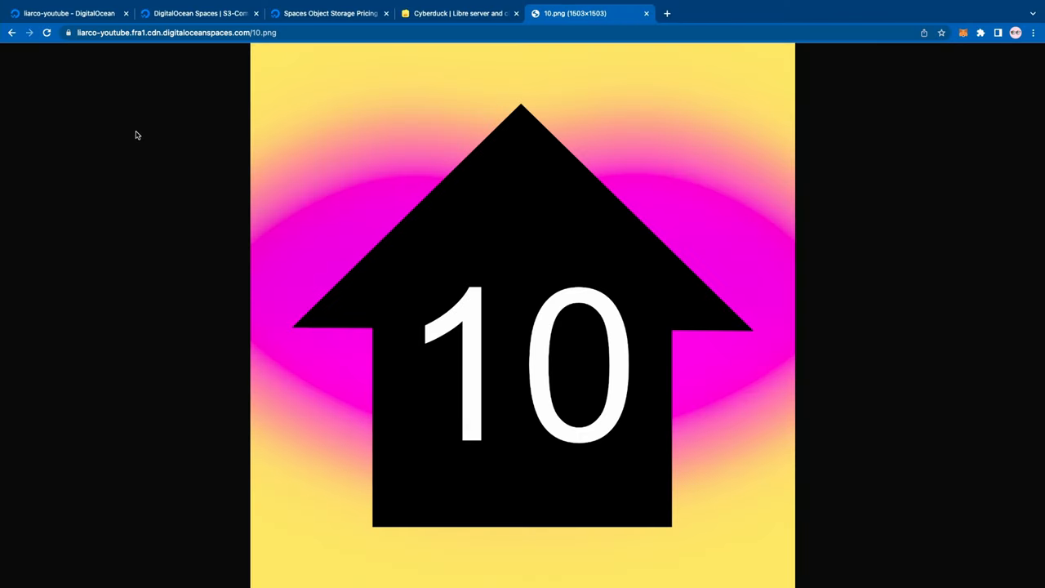
# Set 10.png's permissions back to Private in the DigitalOcean Space.
pyautogui.click(65, 13)
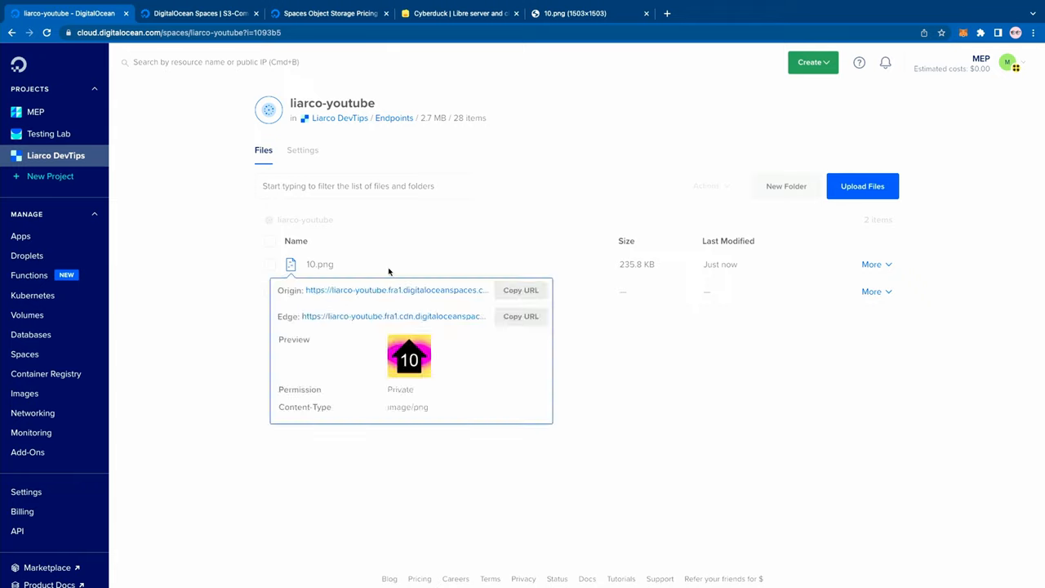
pyautogui.click(871, 264)
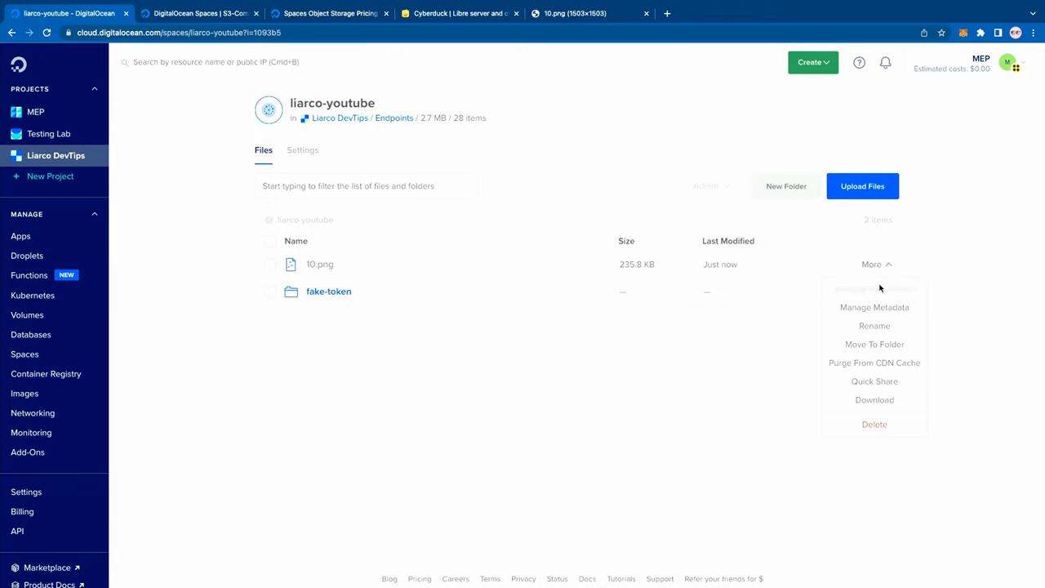
pyautogui.click(874, 294)
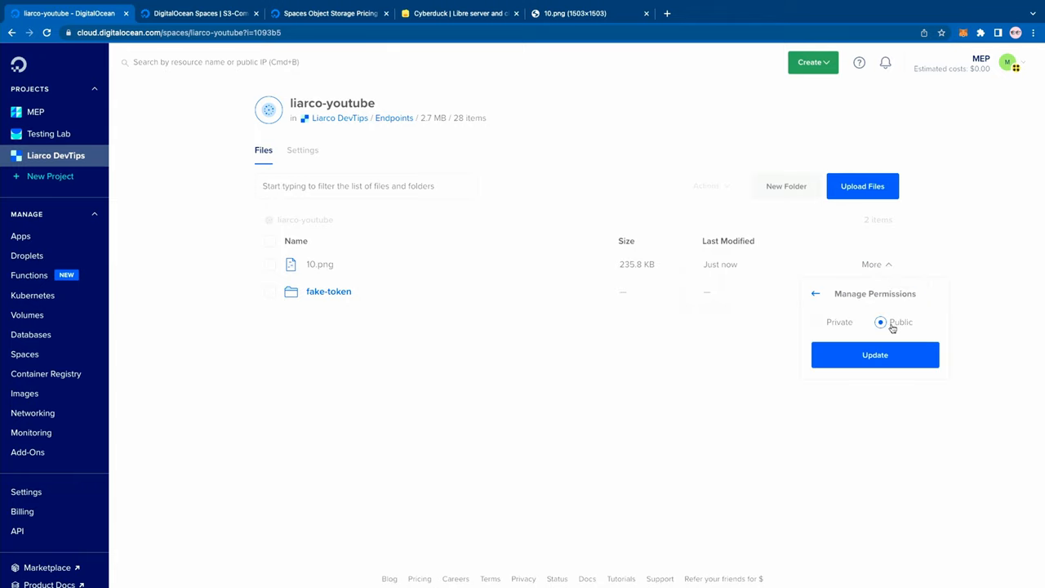
pyautogui.click(875, 354)
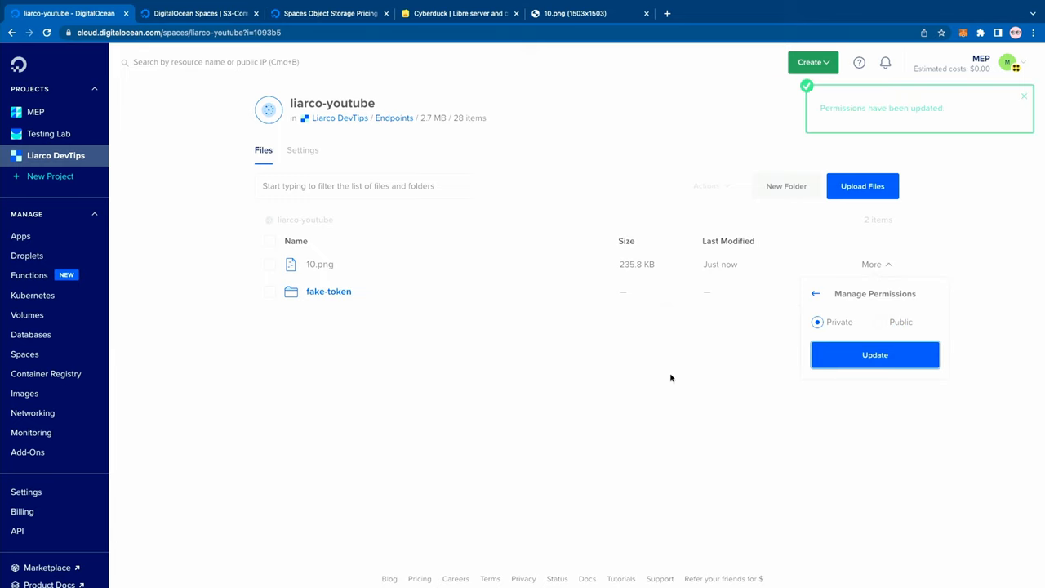
# Purge 10.png from the CDN cache and reload its link to confirm AccessDenied.
pyautogui.click(874, 354)
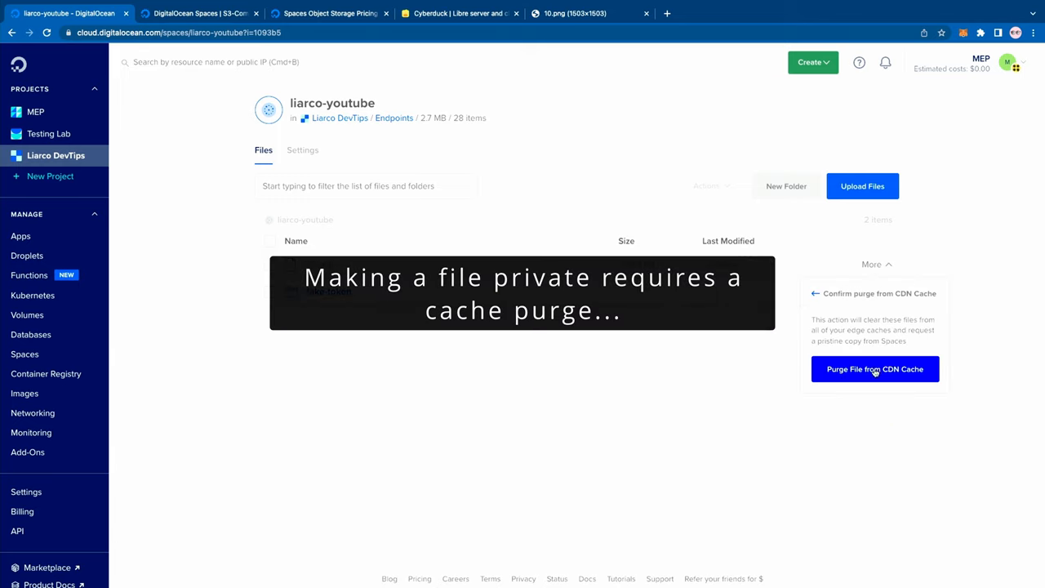
pyautogui.click(874, 369)
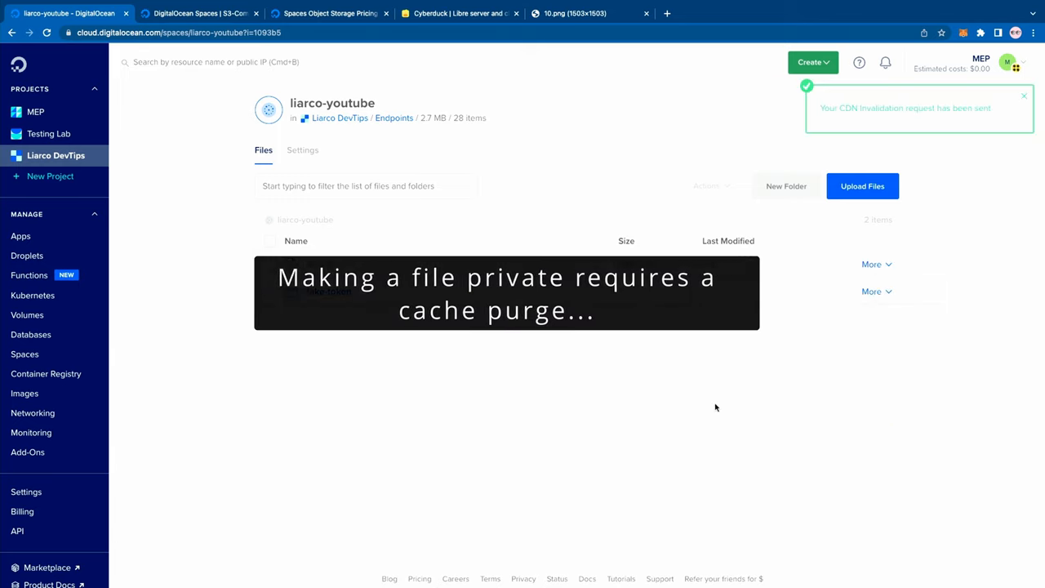
pyautogui.click(588, 13)
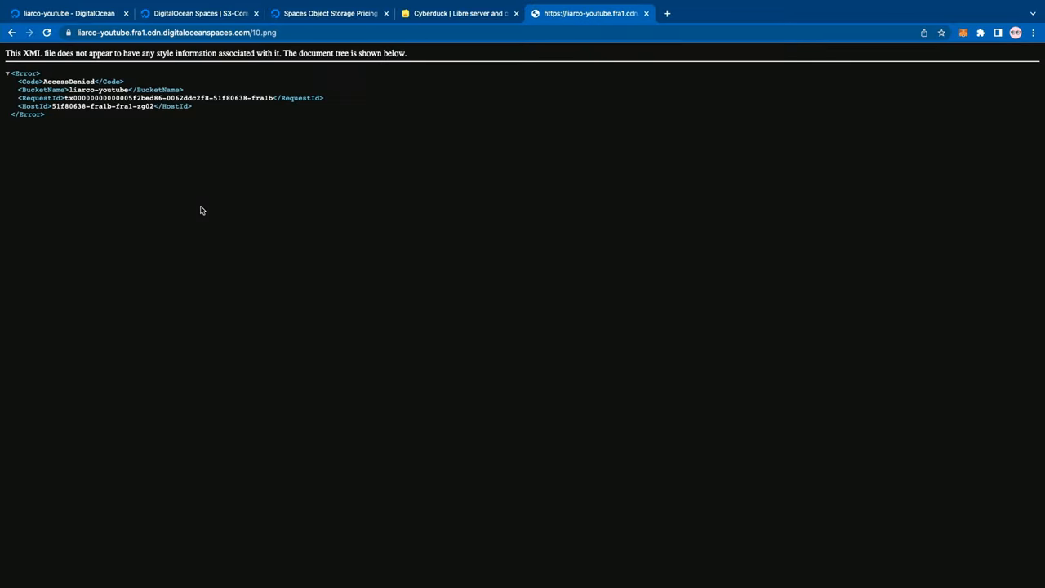